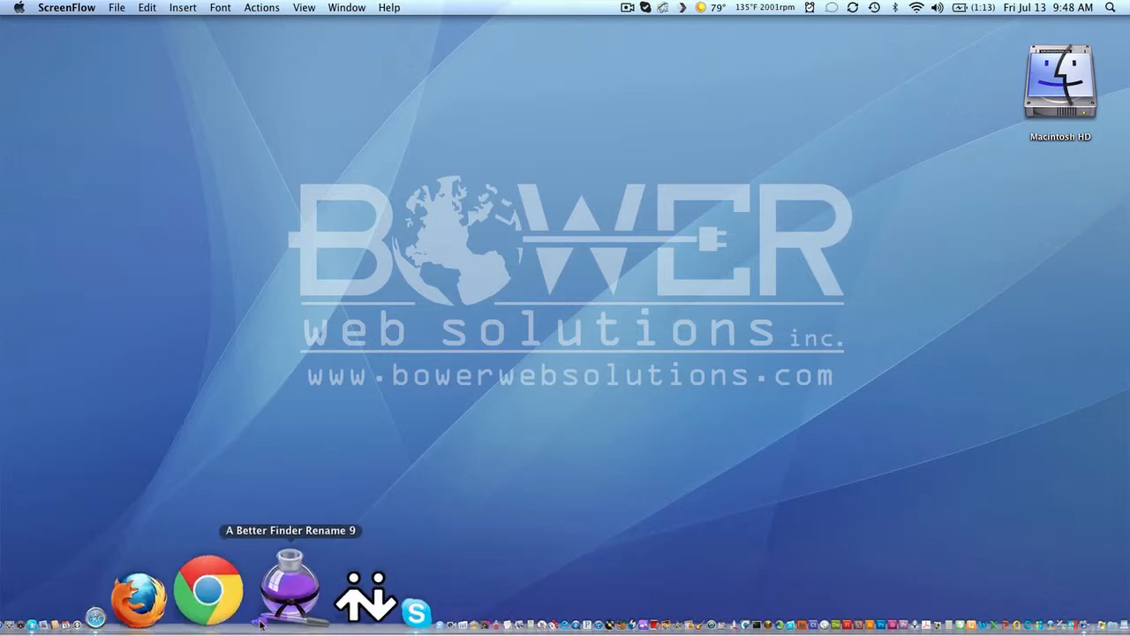
# Launch Safari from the Dock to reach the Color Scheme Designer page.
pyautogui.click(240, 590)
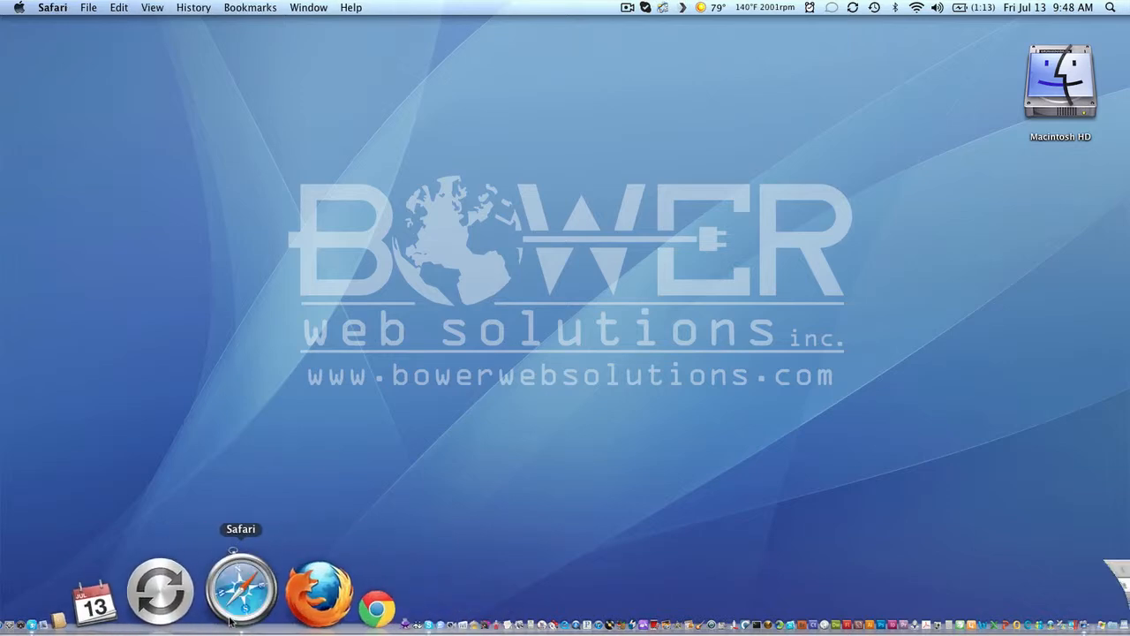
pyautogui.click(240, 586)
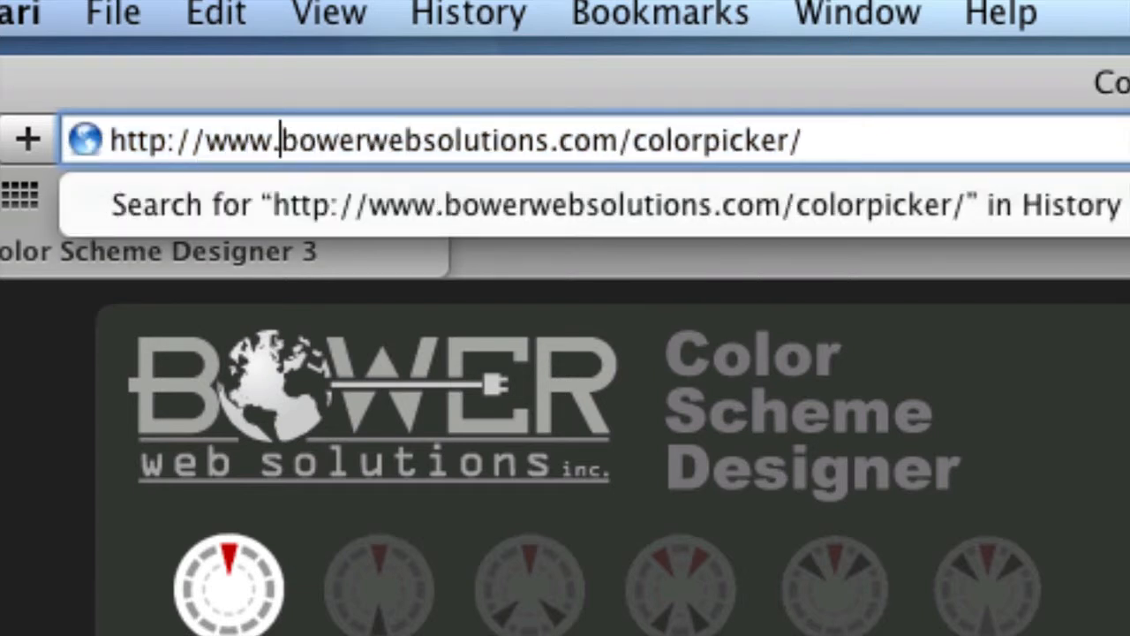
pyautogui.press('Return')
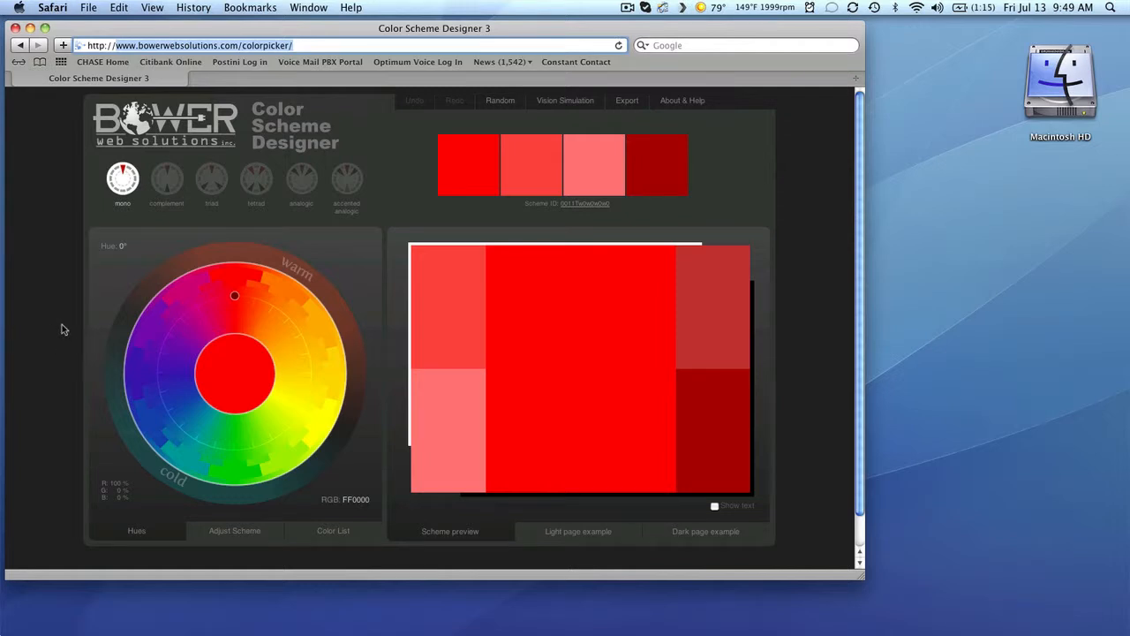
pyautogui.moveTo(77, 263)
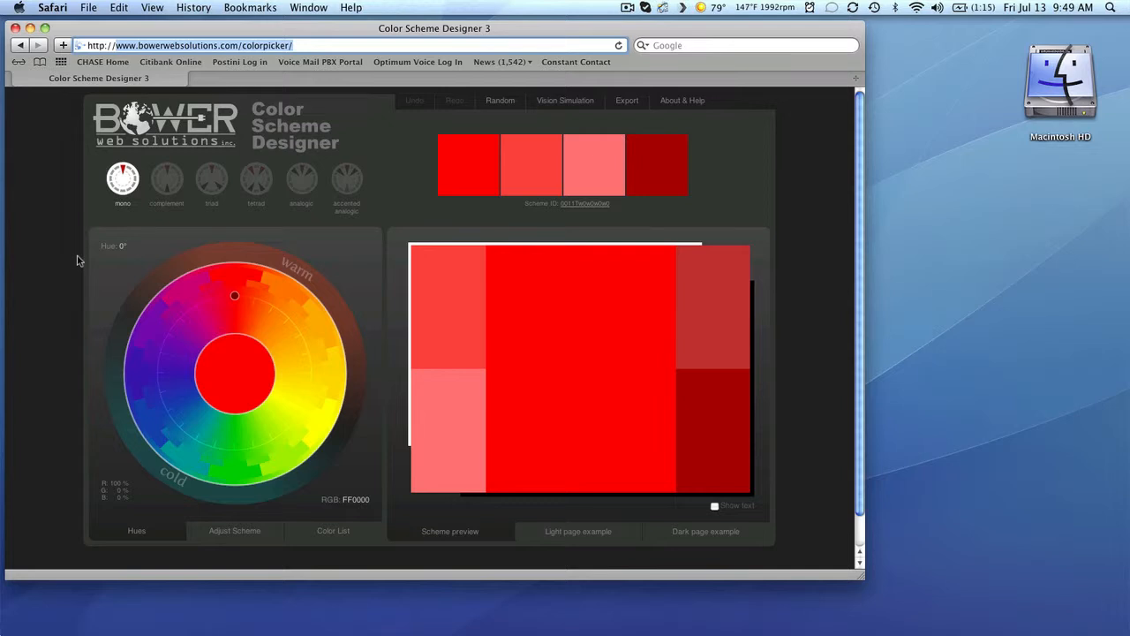
pyautogui.moveTo(97, 222)
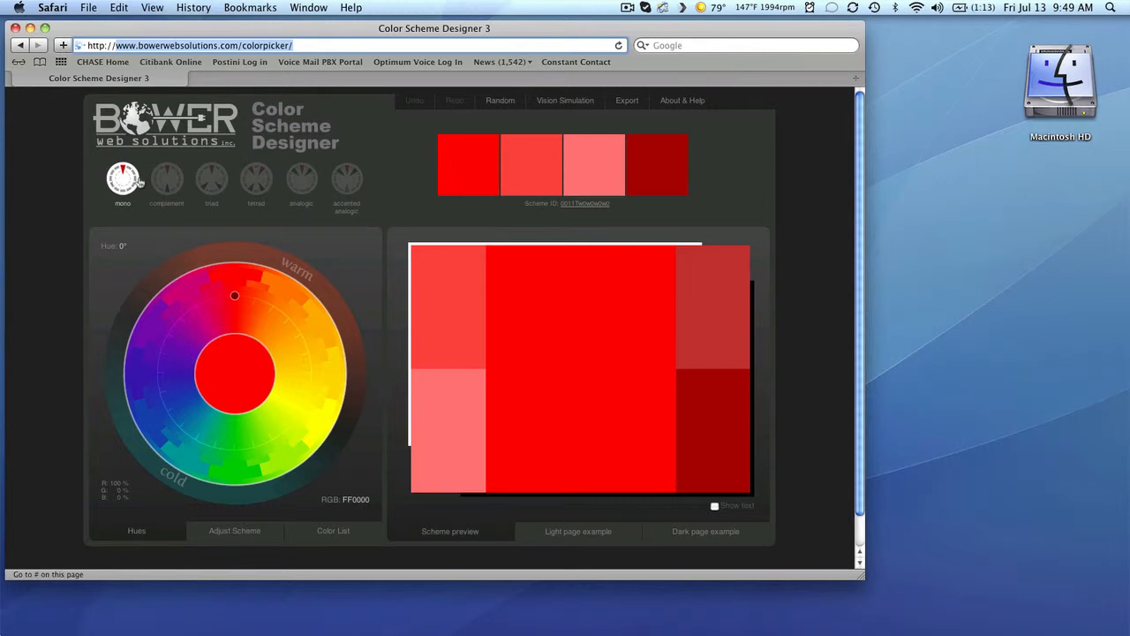
pyautogui.click(212, 176)
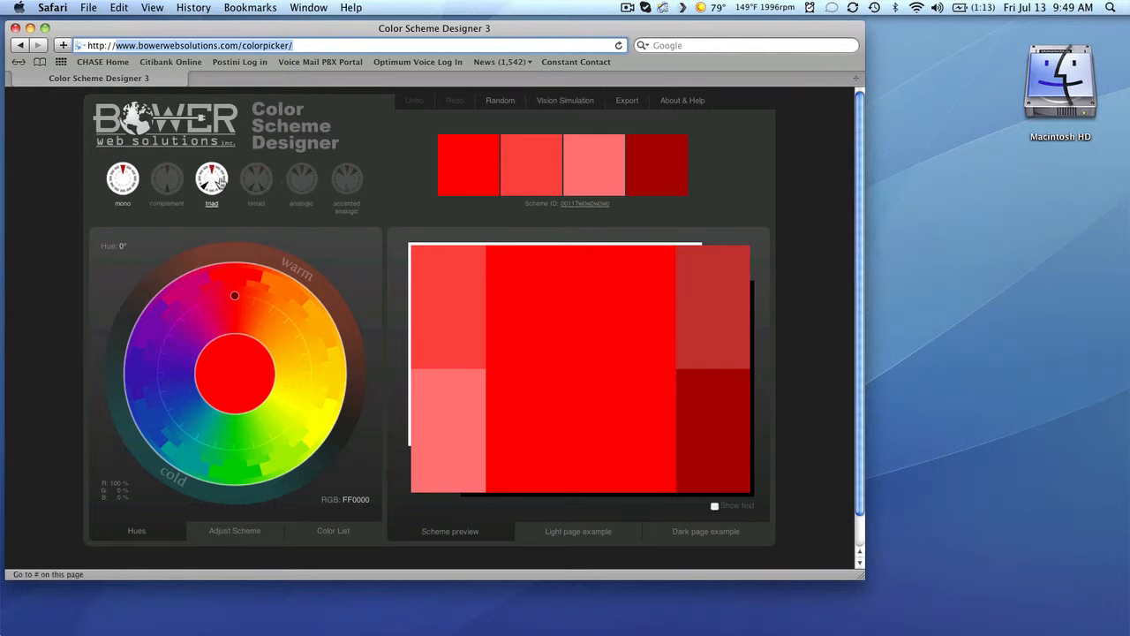
pyautogui.click(166, 180)
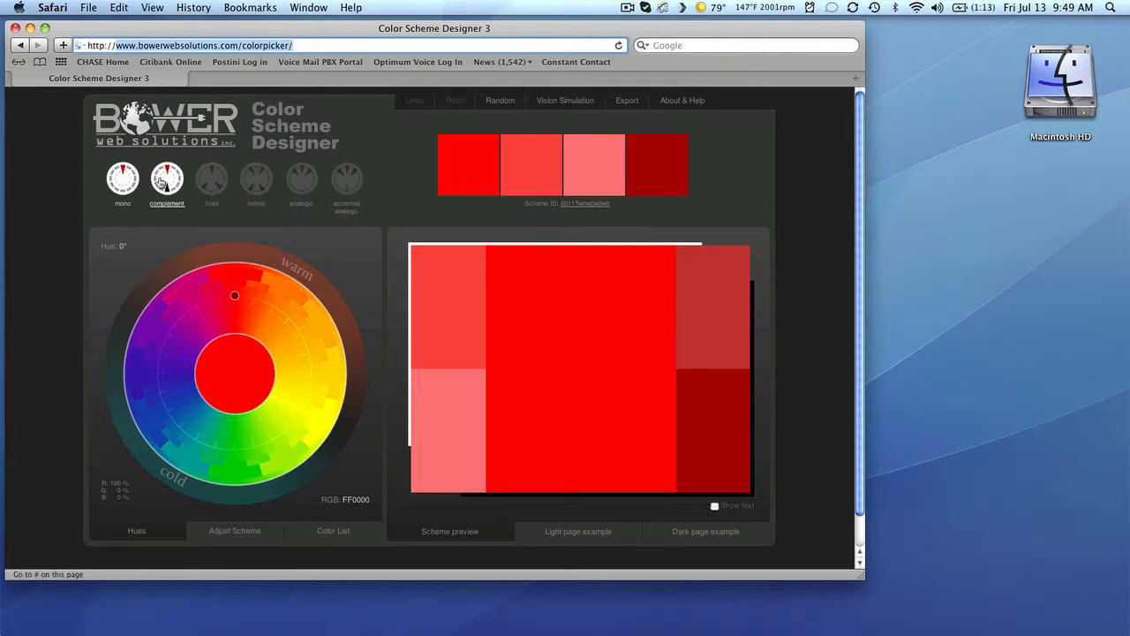
pyautogui.click(212, 179)
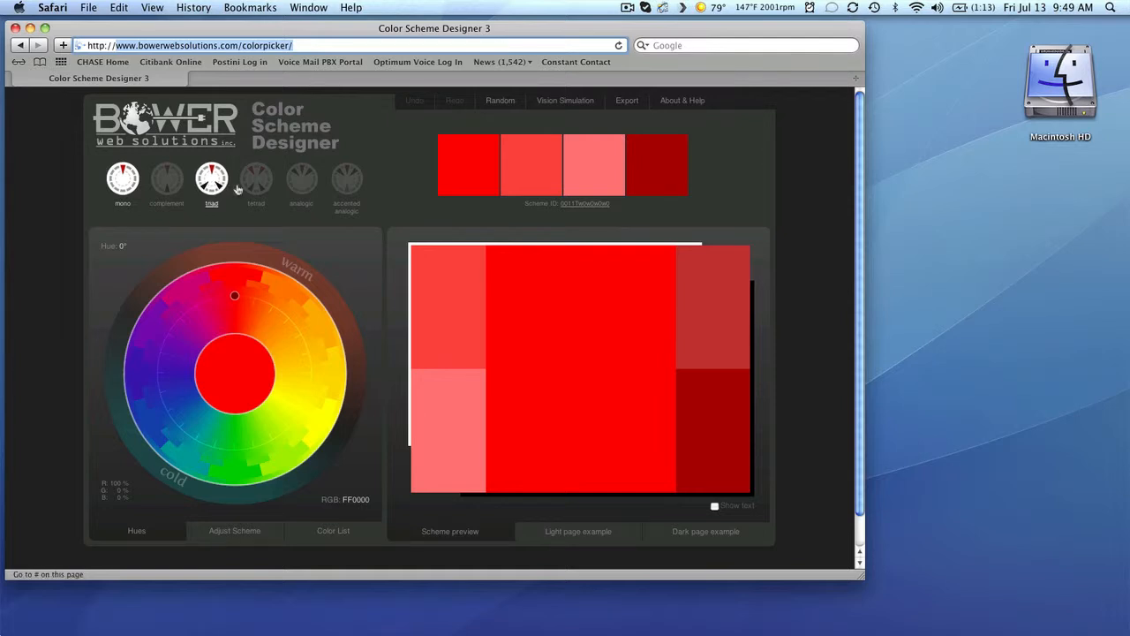
pyautogui.click(121, 177)
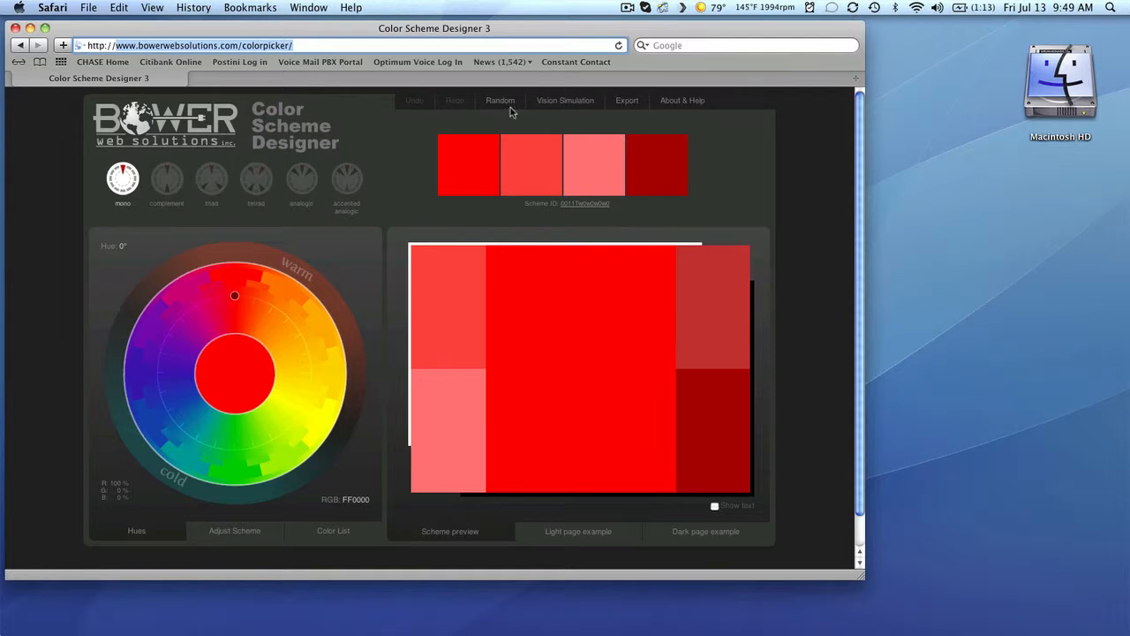
pyautogui.click(681, 99)
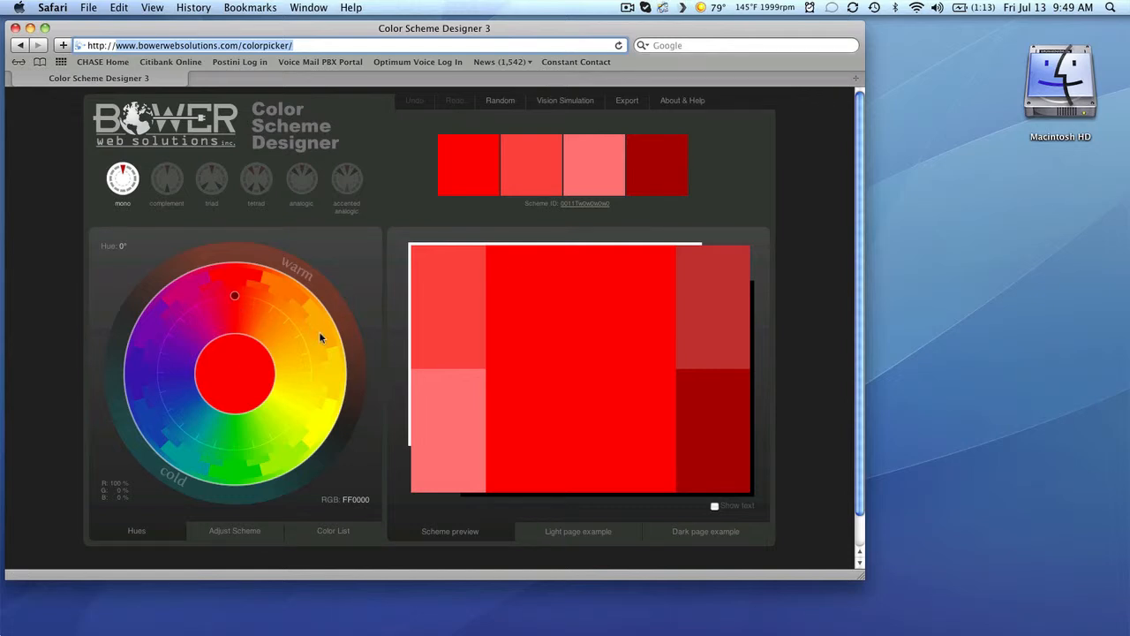
pyautogui.moveTo(233, 390)
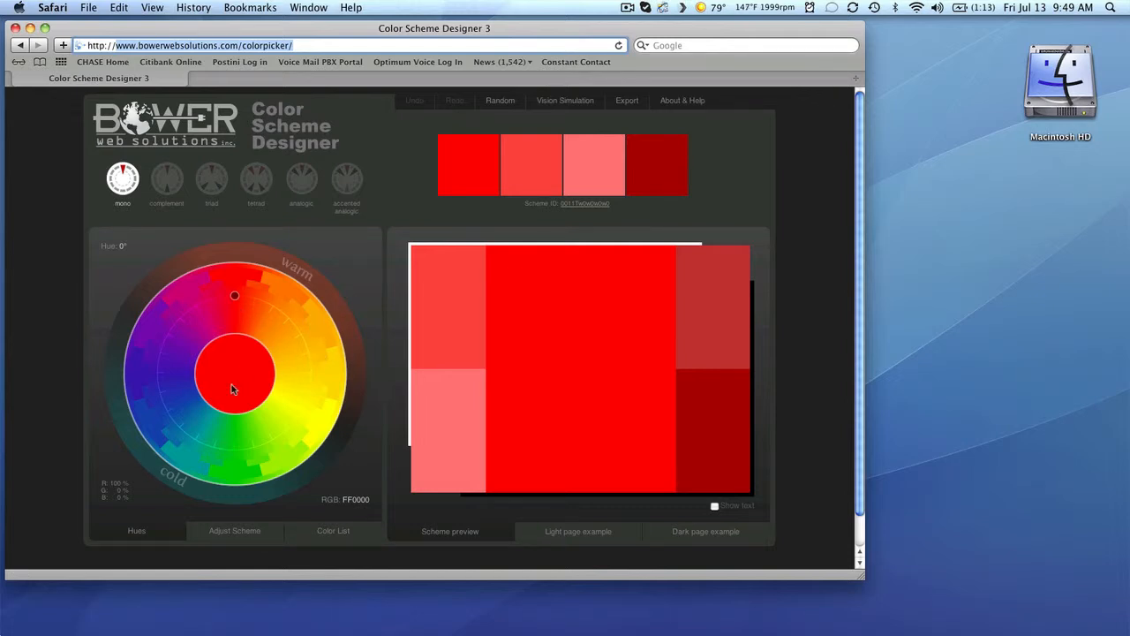
pyautogui.moveTo(97, 362)
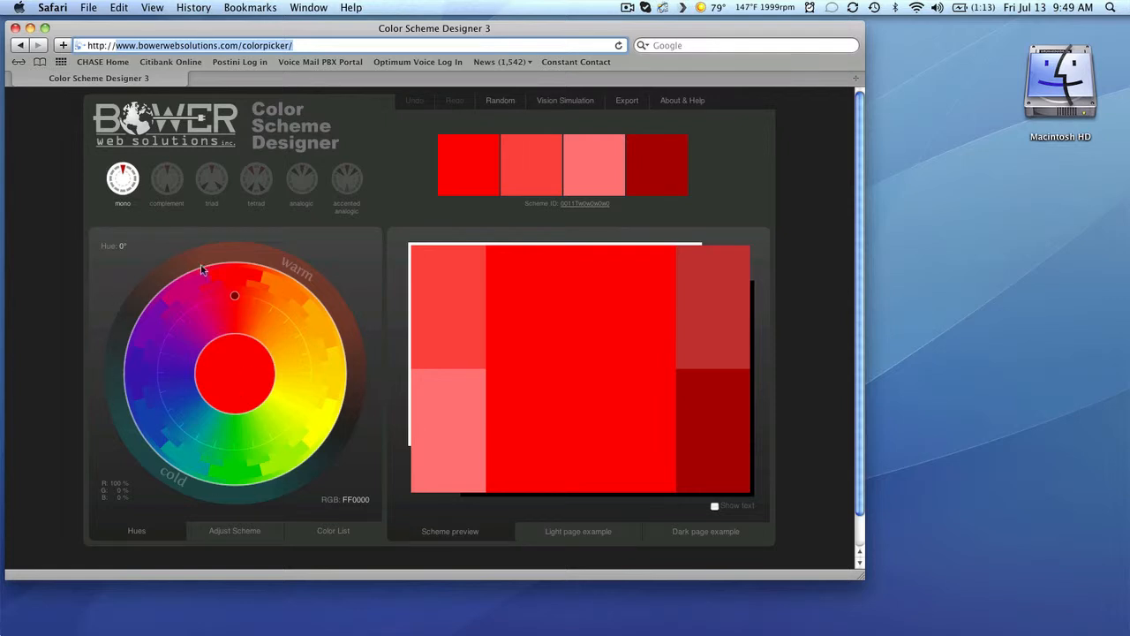
pyautogui.moveTo(92, 345)
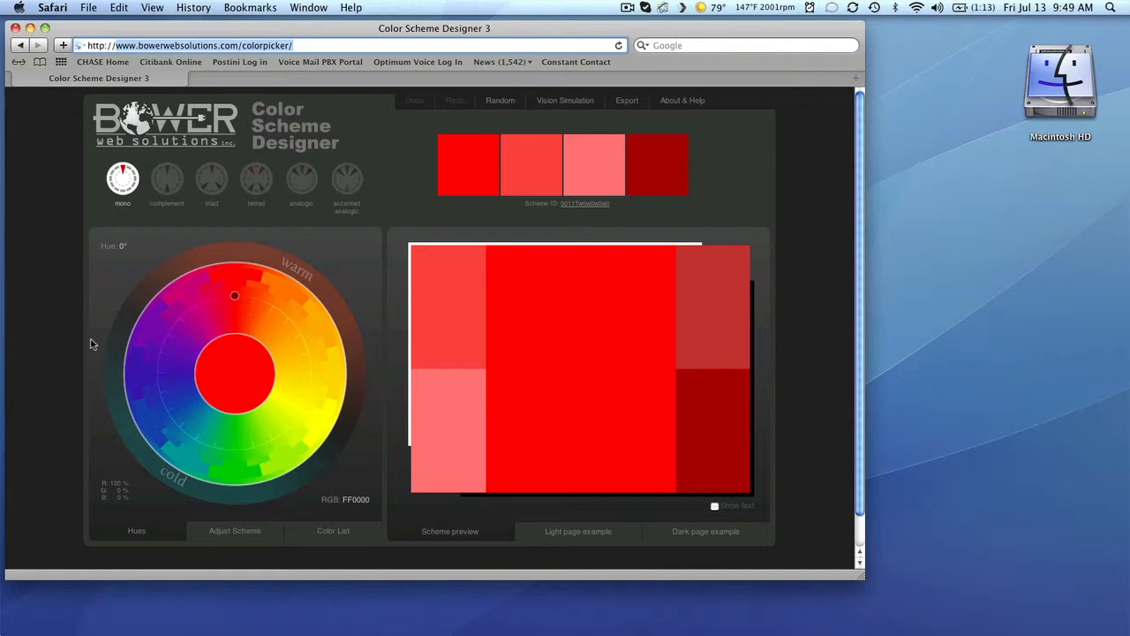
pyautogui.moveTo(232, 399)
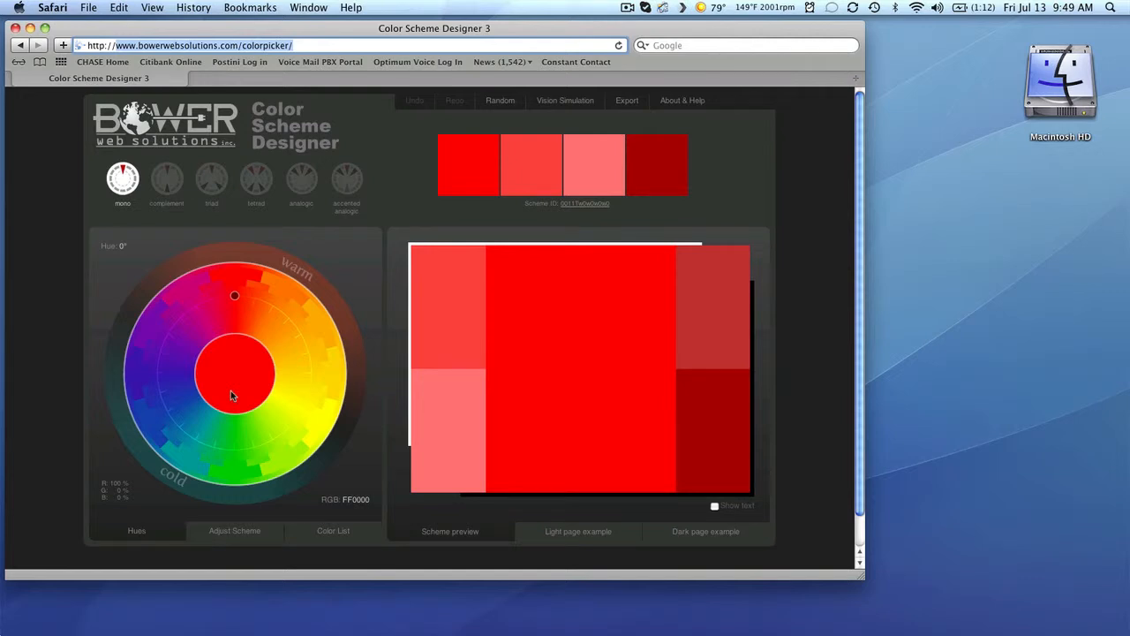
pyautogui.moveTo(226, 390)
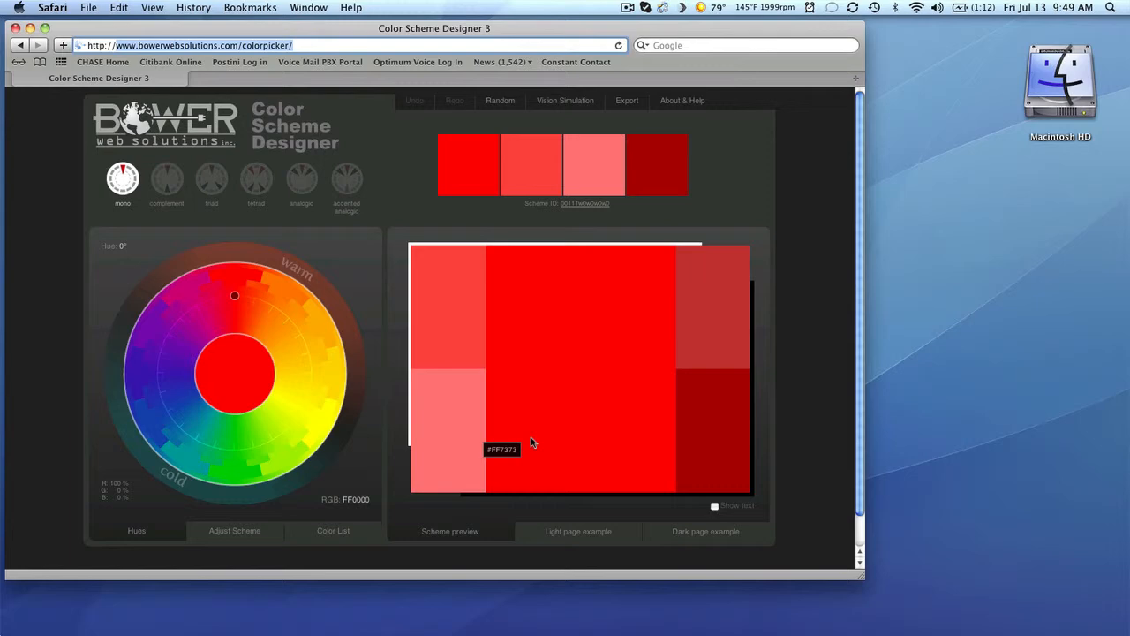
pyautogui.moveTo(627, 481)
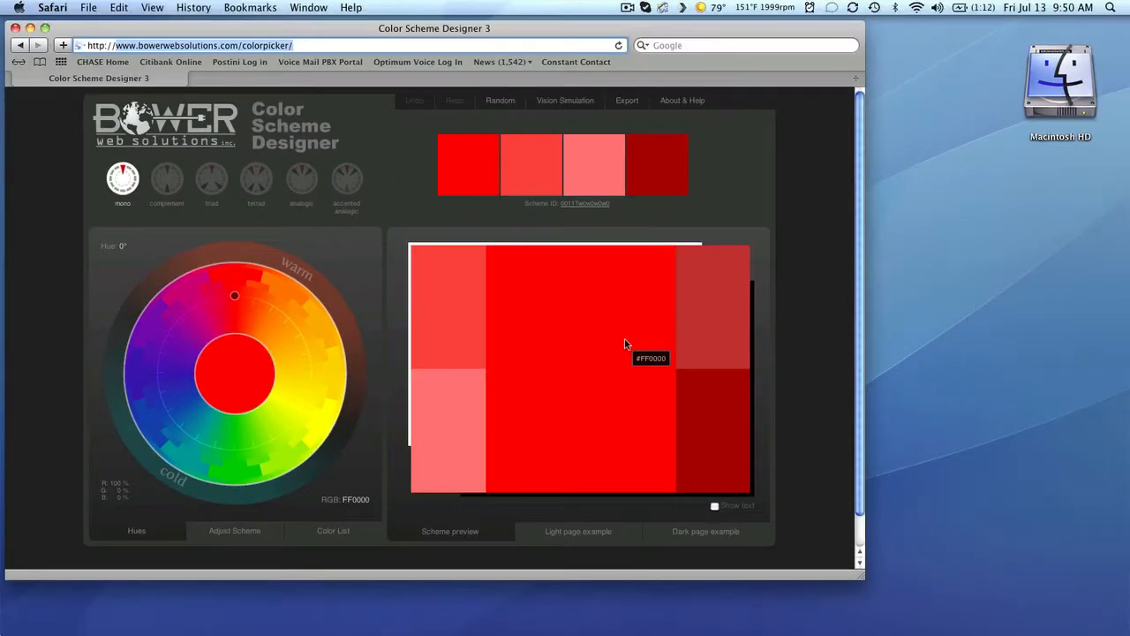
pyautogui.moveTo(123, 212)
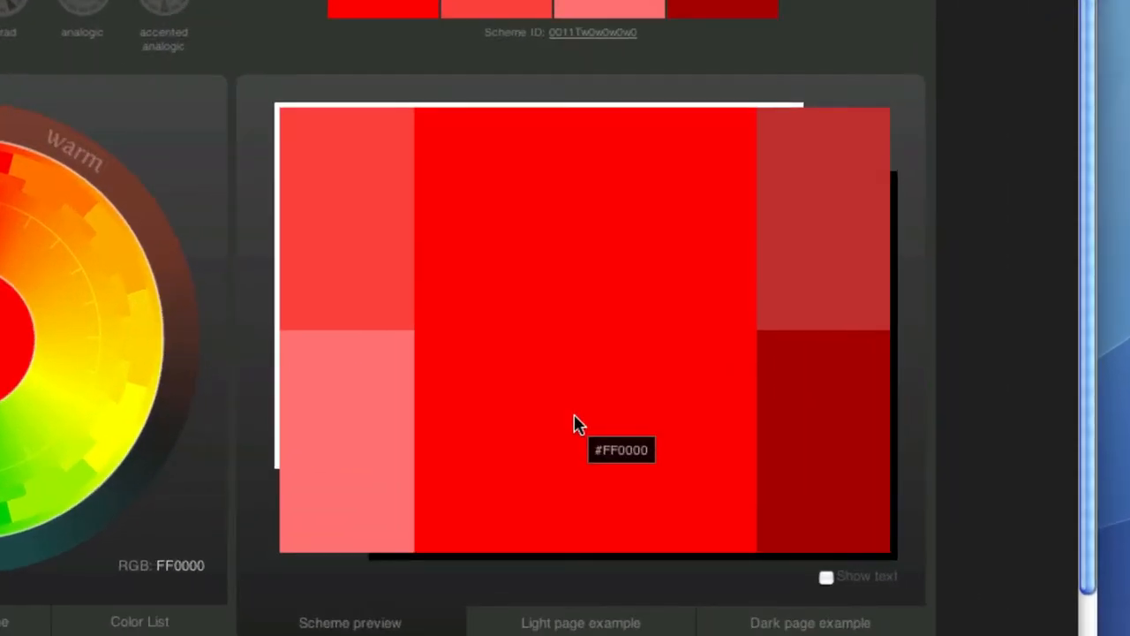
pyautogui.moveTo(544, 442)
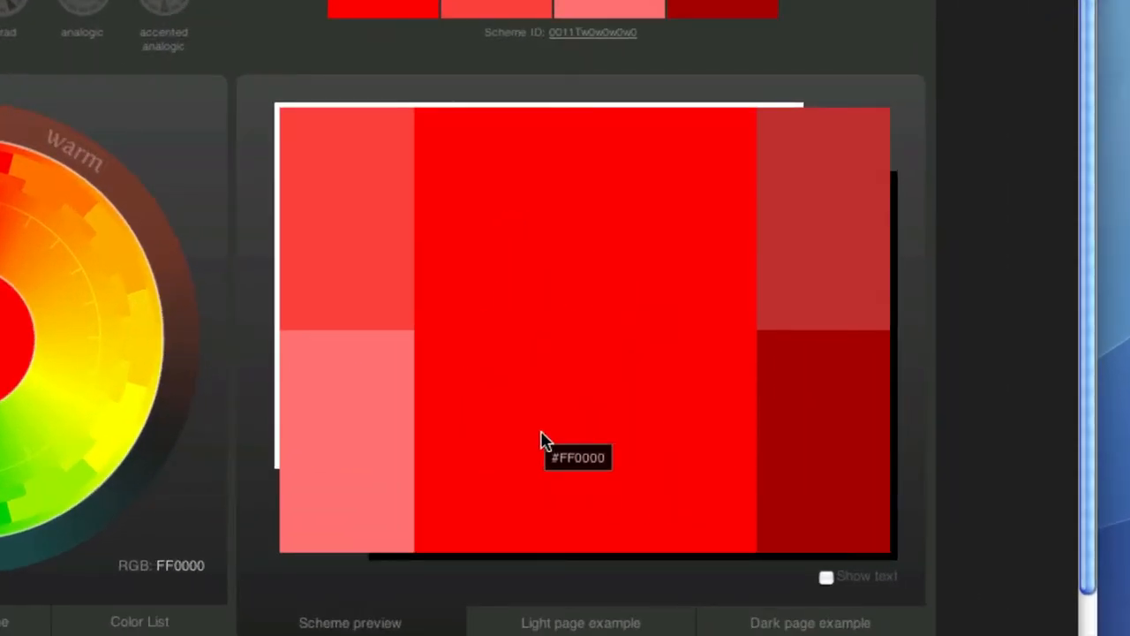
pyautogui.moveTo(567, 445)
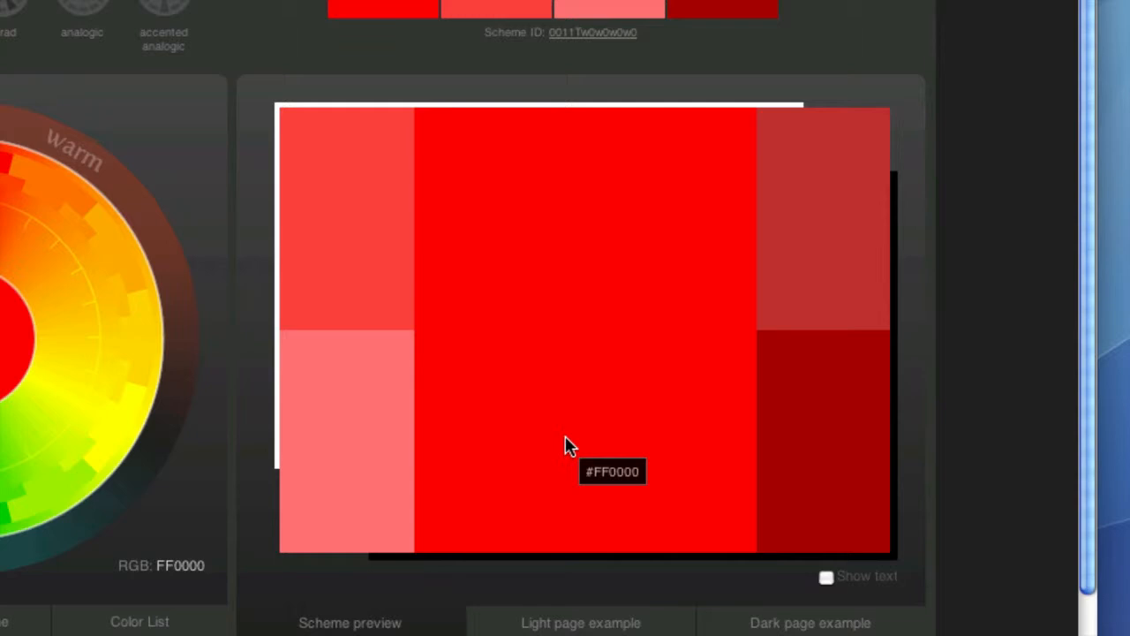
pyautogui.moveTo(336, 426)
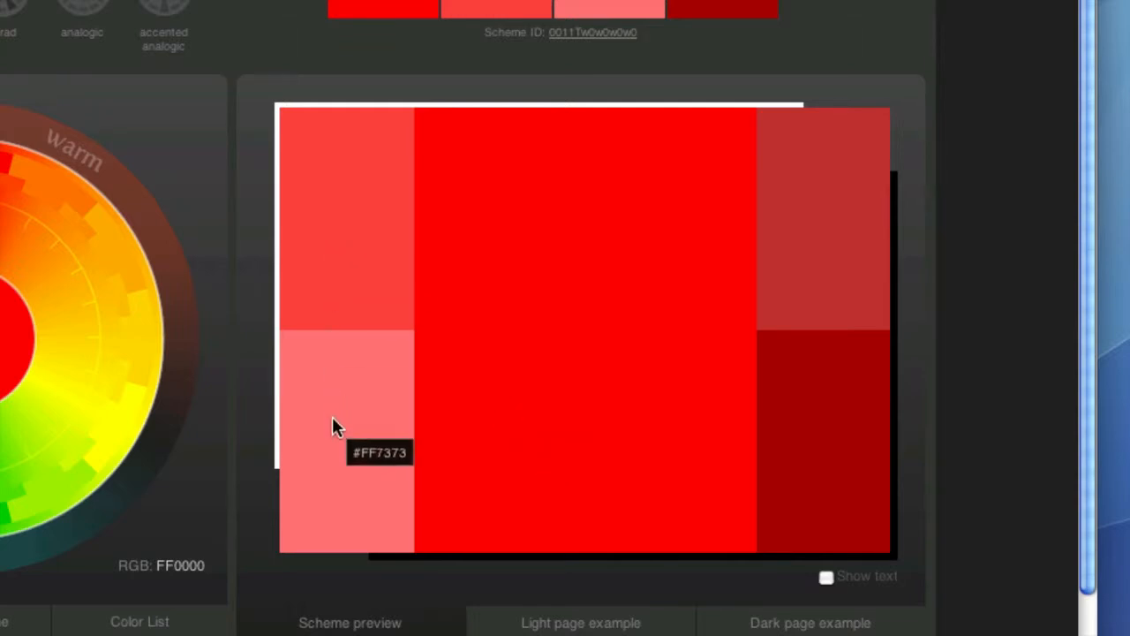
pyautogui.moveTo(830, 441)
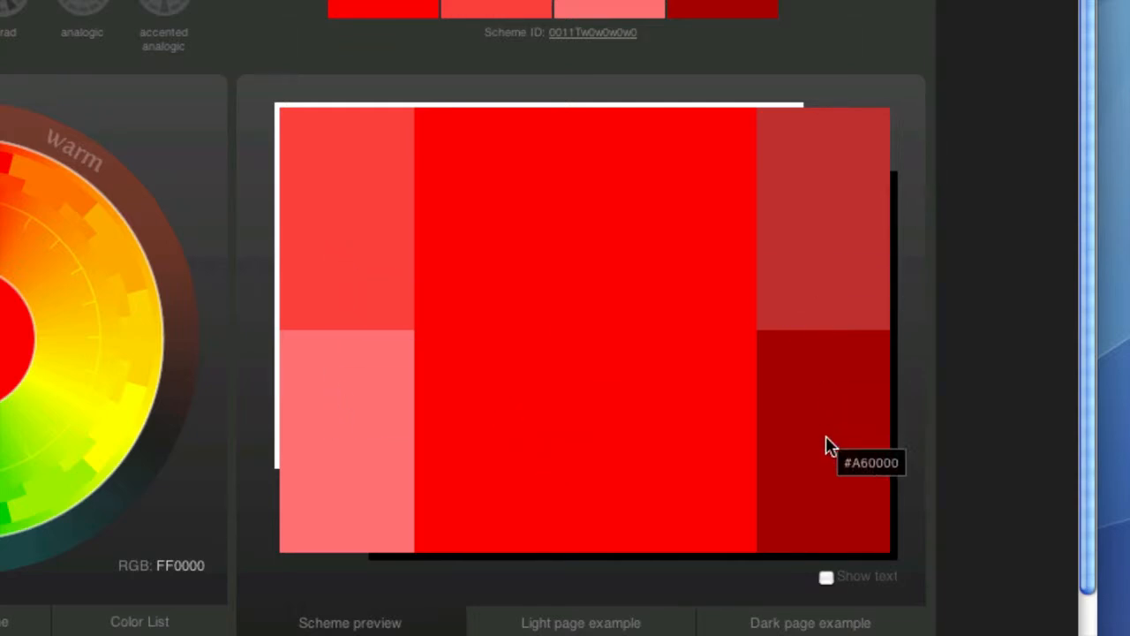
pyautogui.moveTo(738, 392)
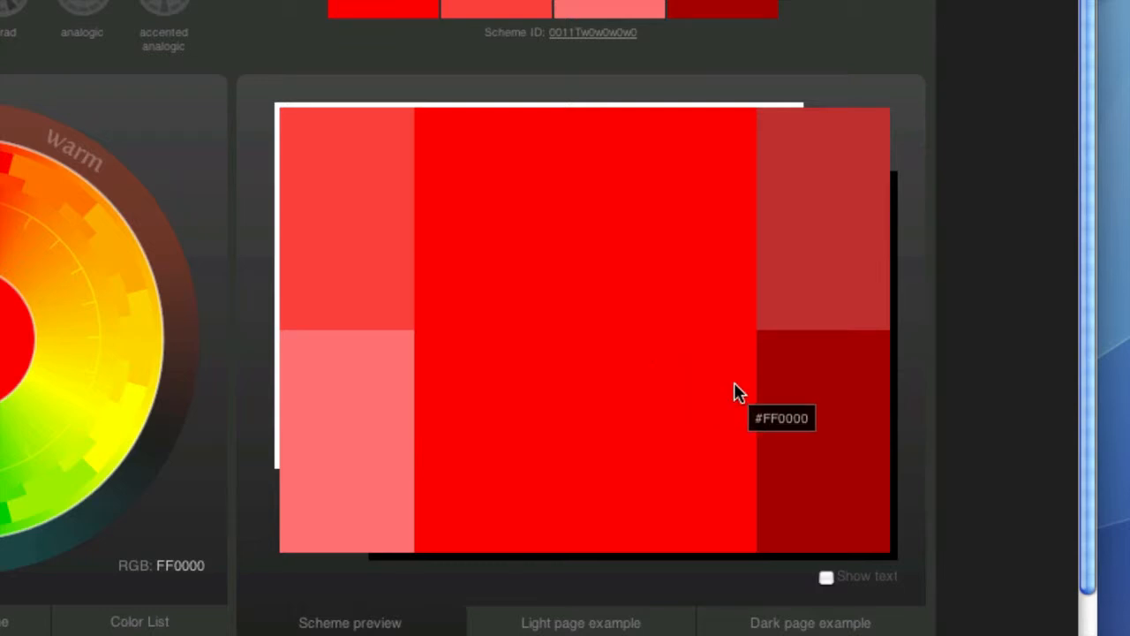
pyautogui.moveTo(565, 286)
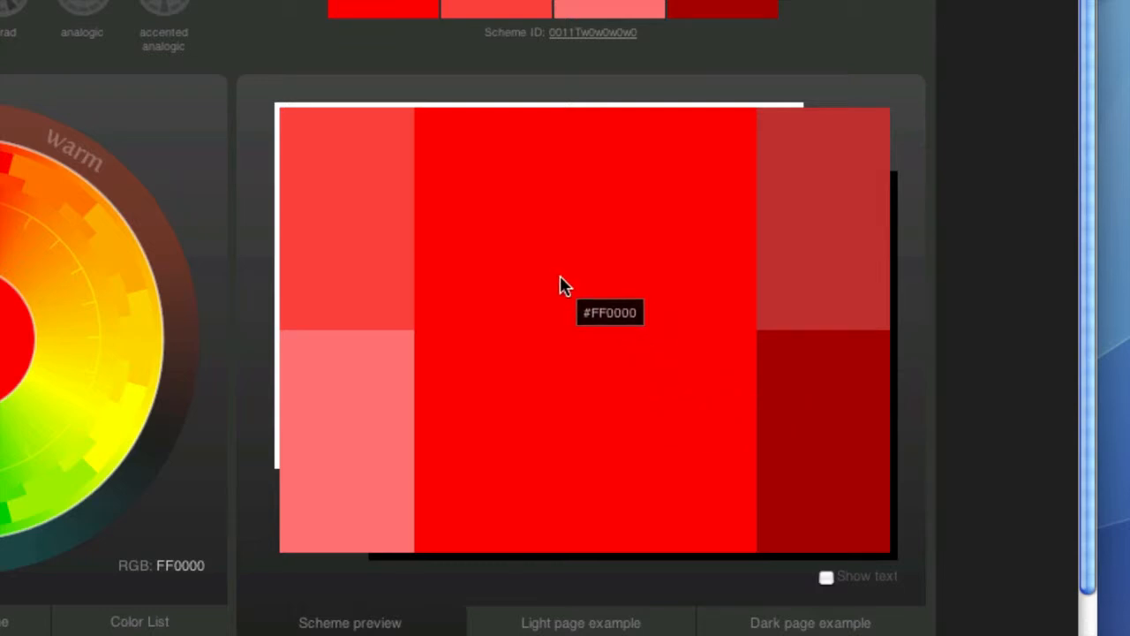
pyautogui.moveTo(557, 315)
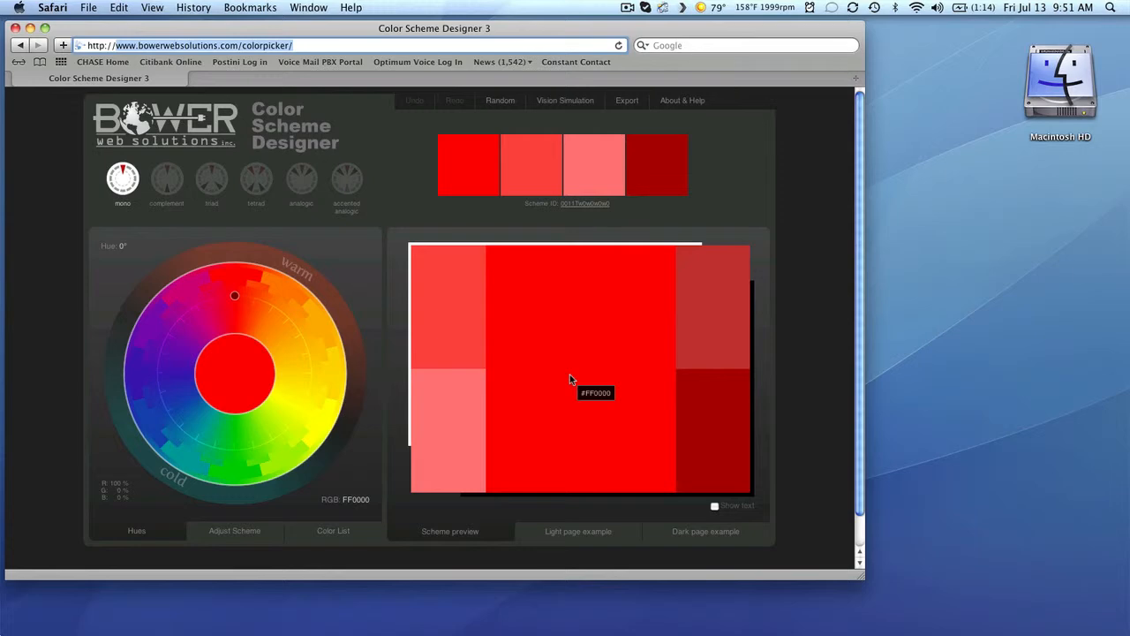
pyautogui.moveTo(350, 516)
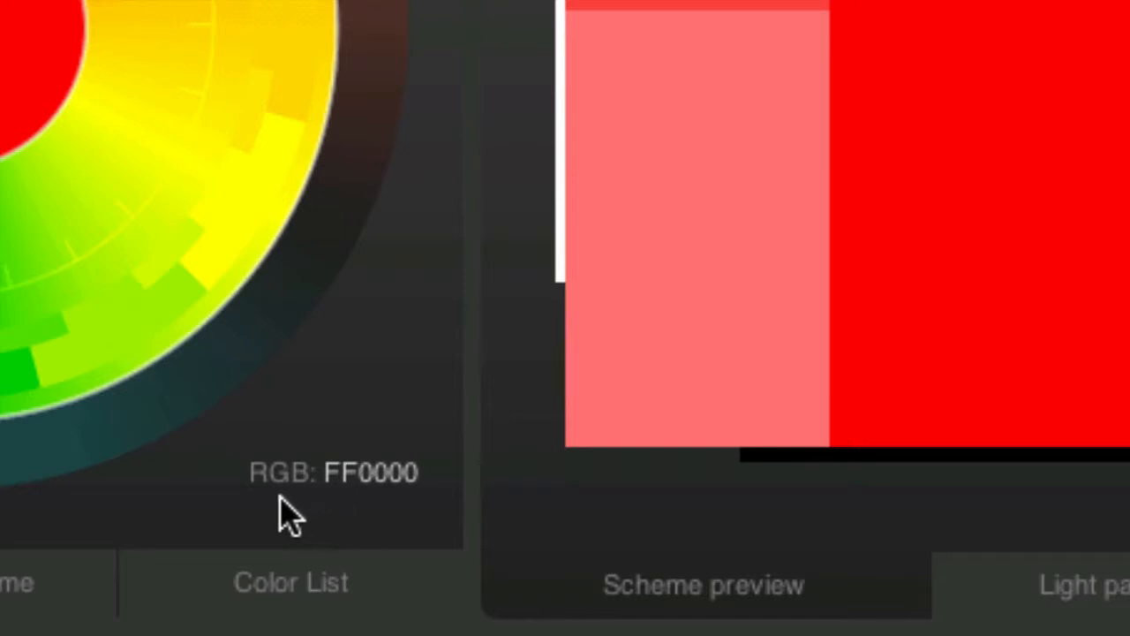
pyautogui.moveTo(362, 509)
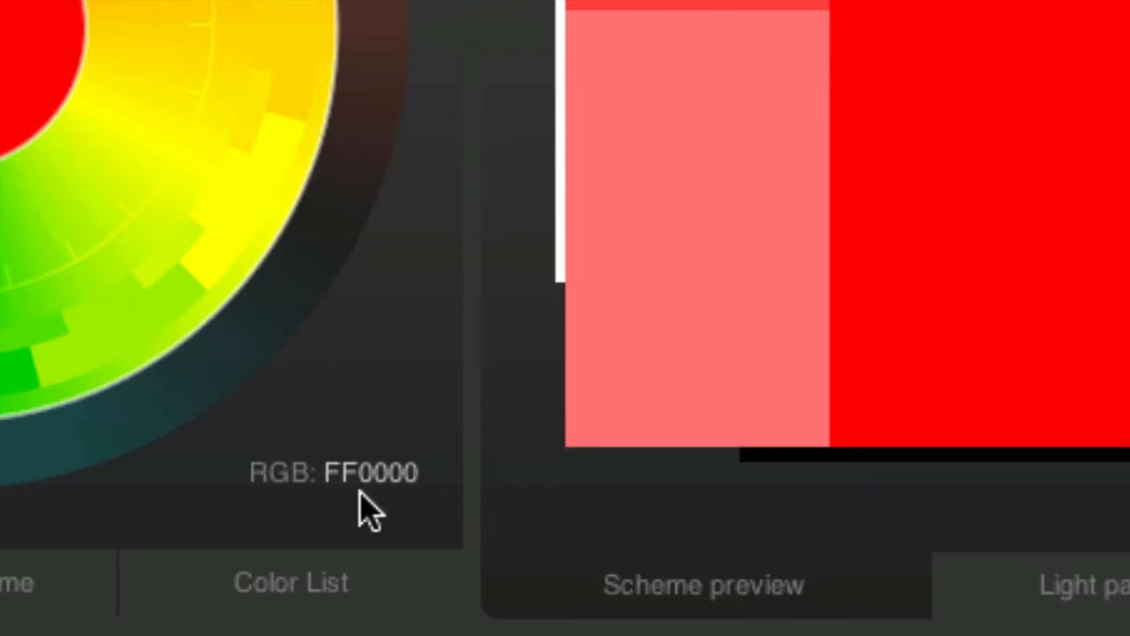
pyautogui.moveTo(380, 503)
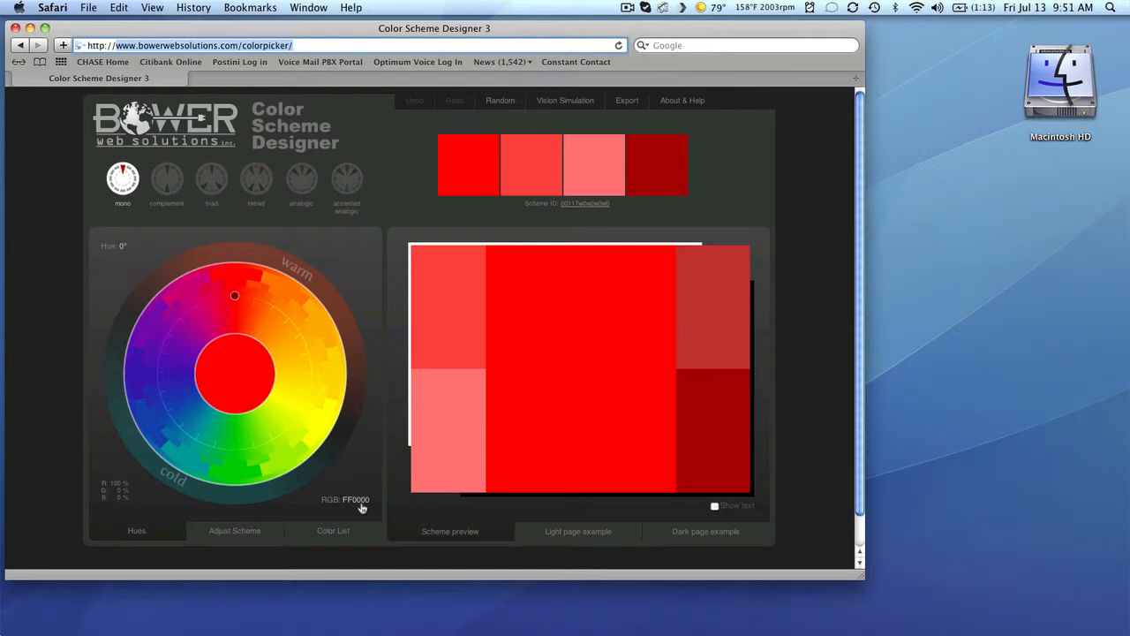
pyautogui.moveTo(229, 371)
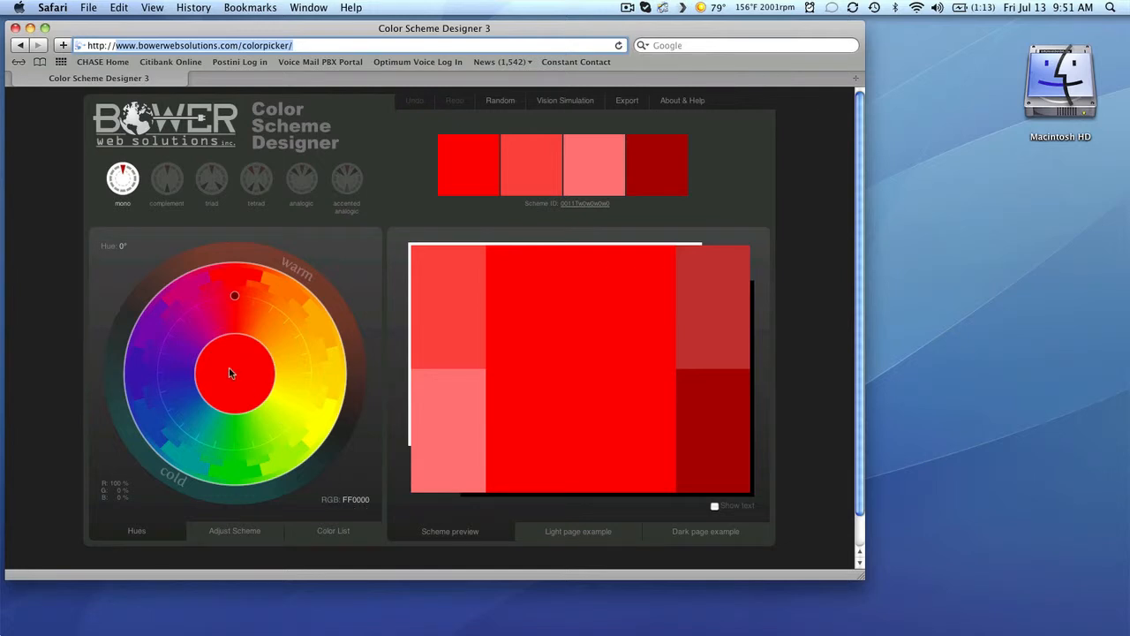
pyautogui.moveTo(231, 371)
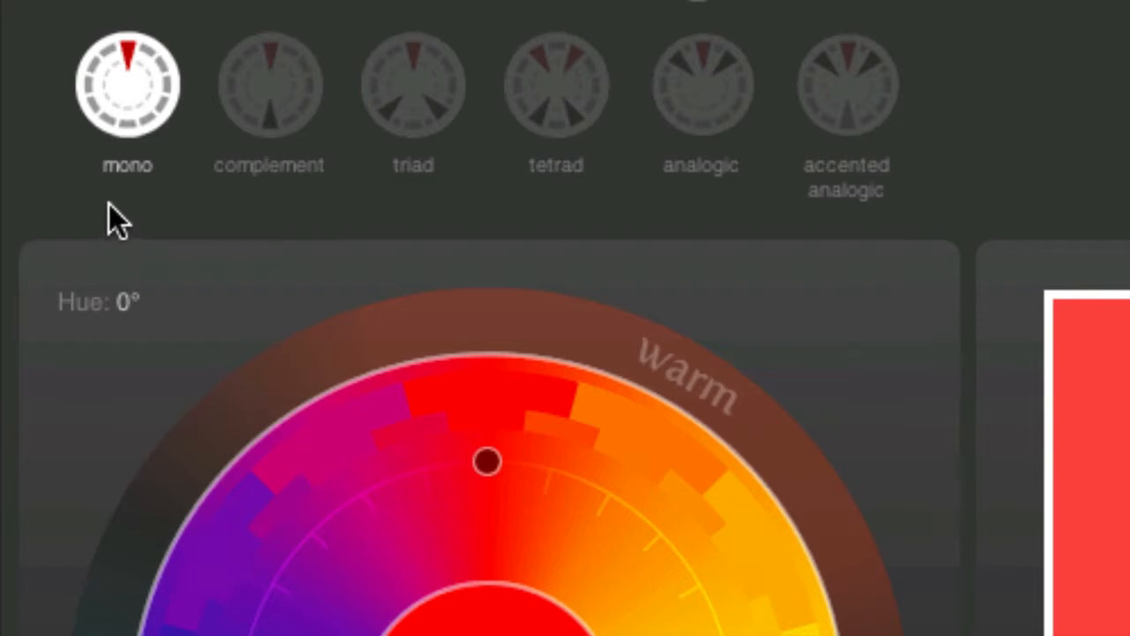
pyautogui.moveTo(125, 203)
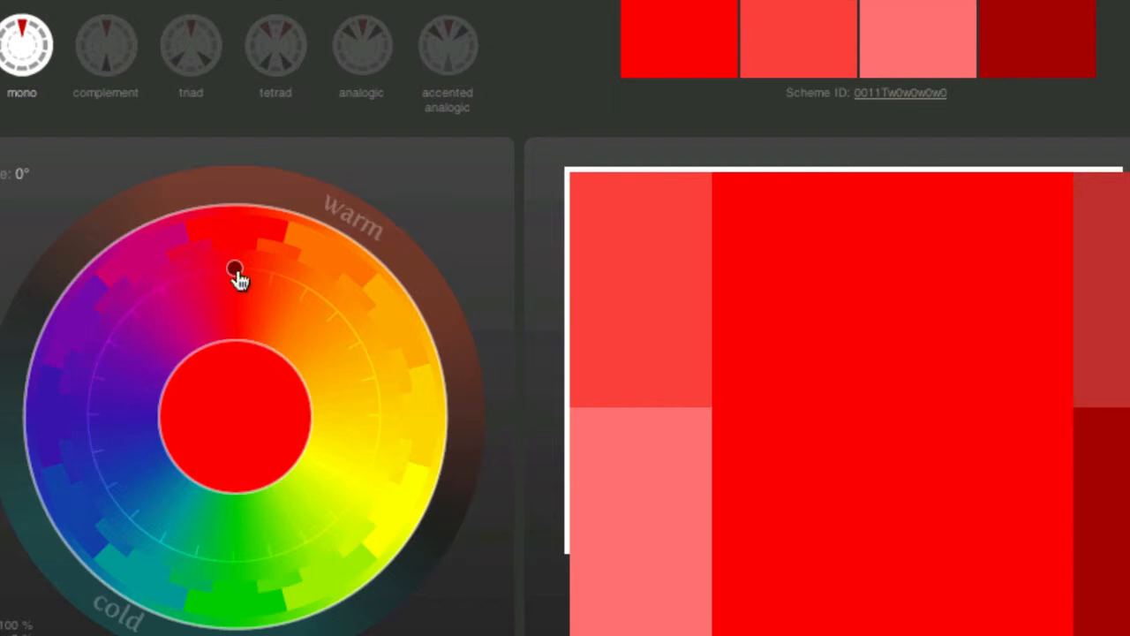
pyautogui.moveTo(238, 279)
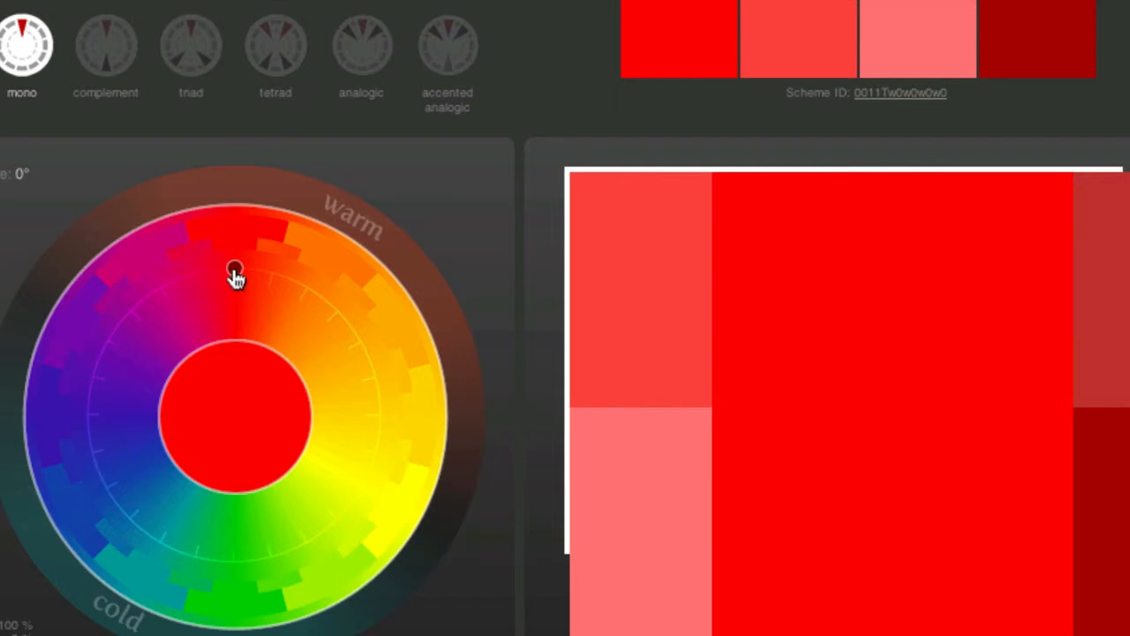
# Sweep the hue dot around the wheel through magenta, blue, orange and yellow into green.
pyautogui.moveTo(233, 268); pyautogui.dragTo(177, 281)
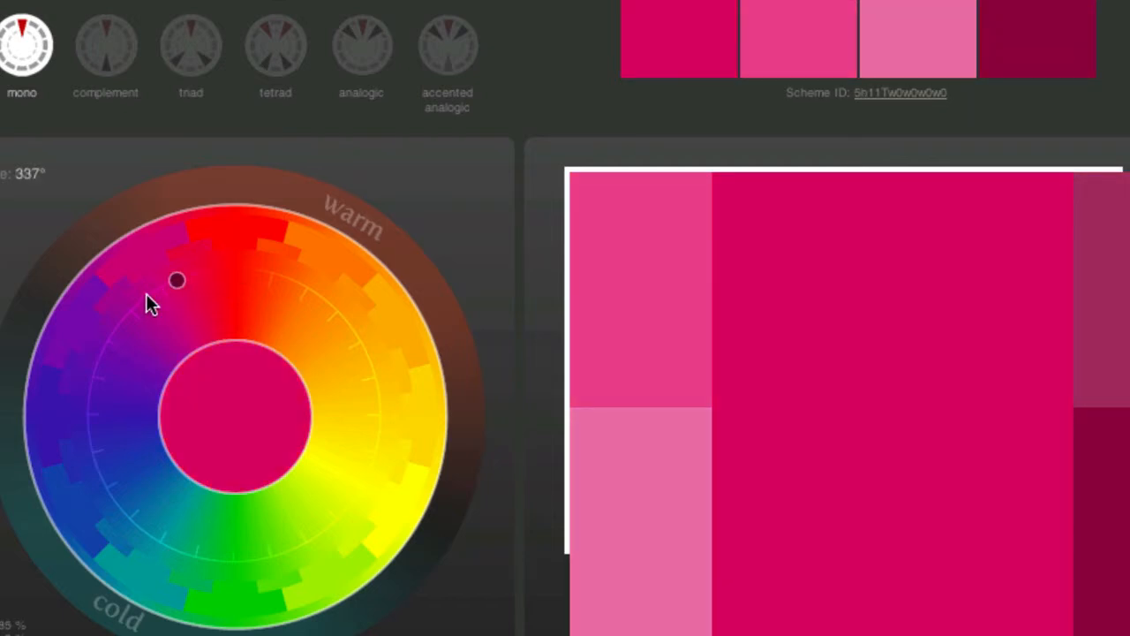
pyautogui.moveTo(177, 281); pyautogui.dragTo(106, 342)
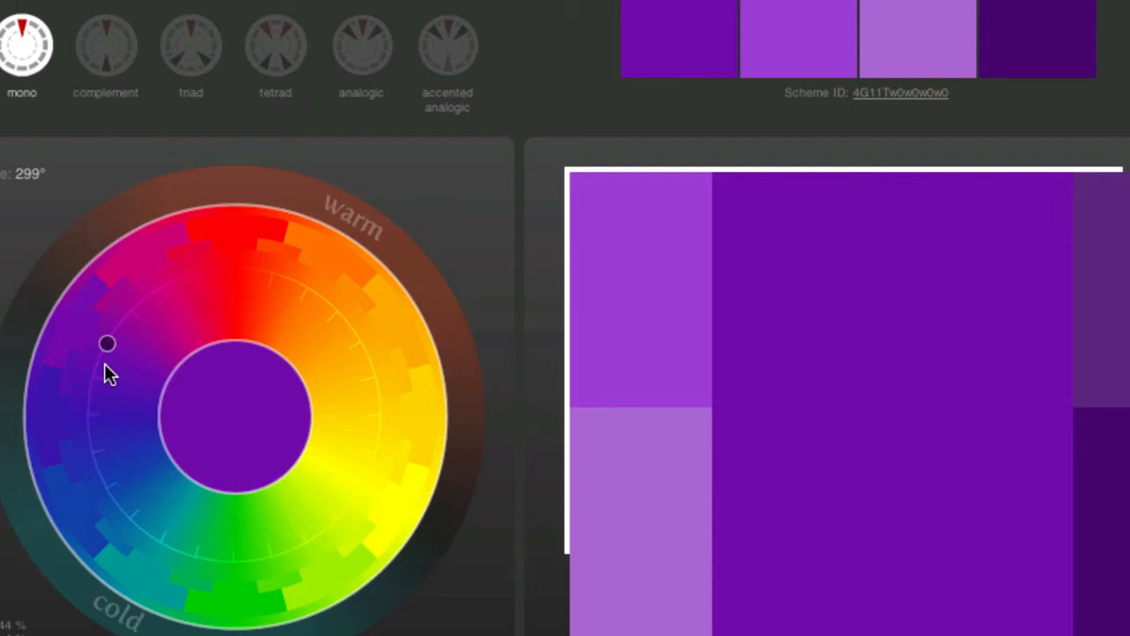
pyautogui.moveTo(106, 343); pyautogui.dragTo(88, 431)
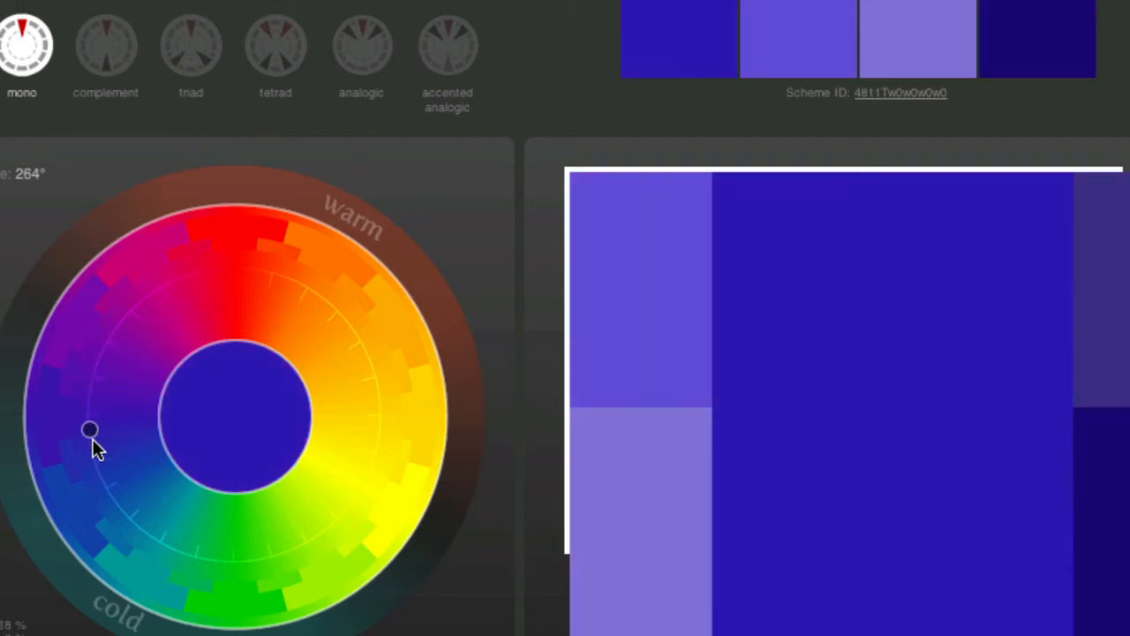
pyautogui.moveTo(90, 429); pyautogui.dragTo(279, 275)
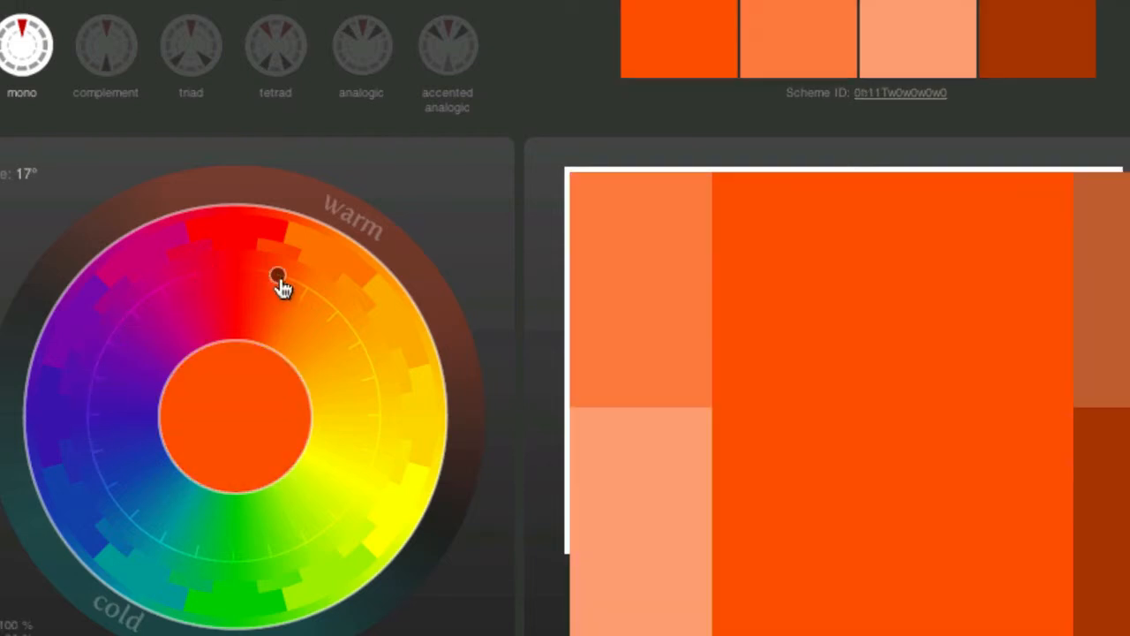
pyautogui.moveTo(279, 276); pyautogui.dragTo(364, 350)
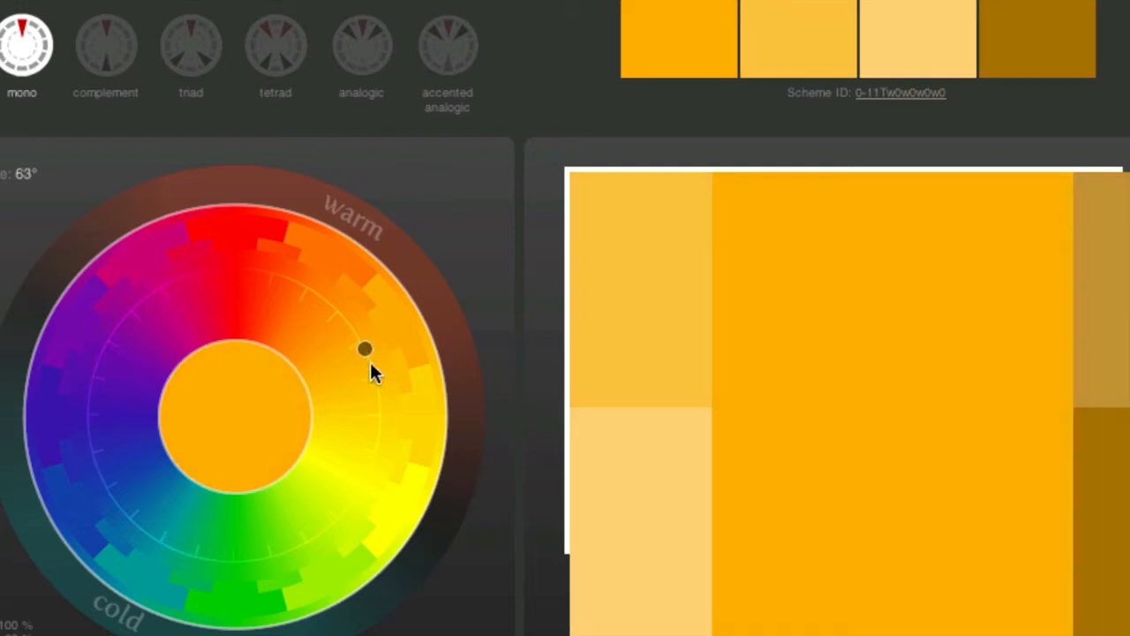
pyautogui.moveTo(366, 348); pyautogui.dragTo(378, 440)
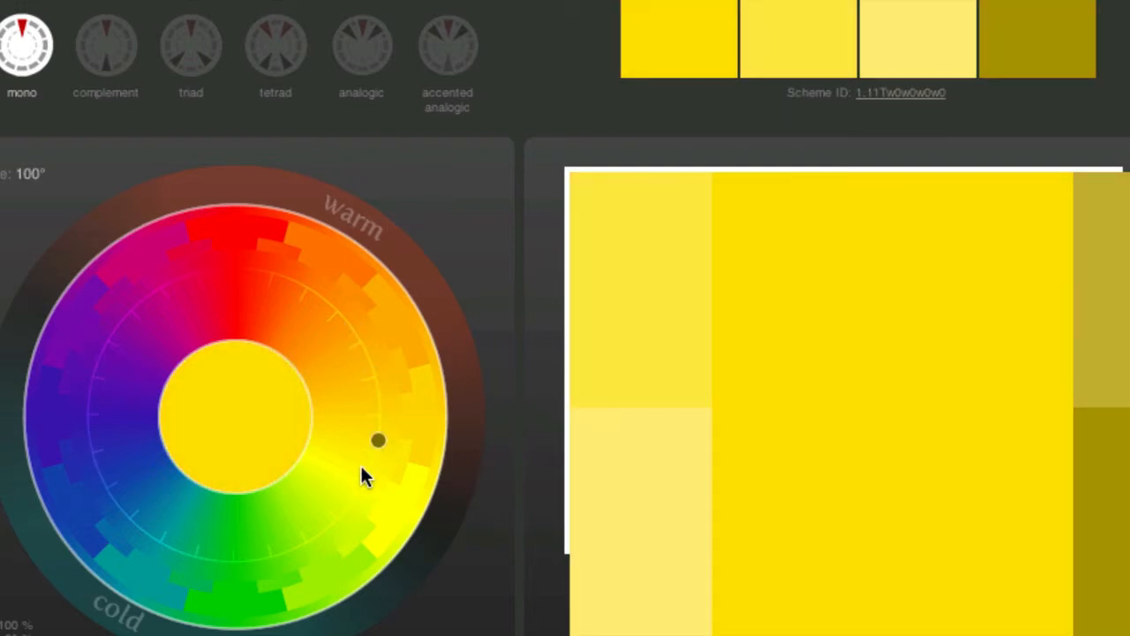
pyautogui.moveTo(377, 440); pyautogui.dragTo(304, 540)
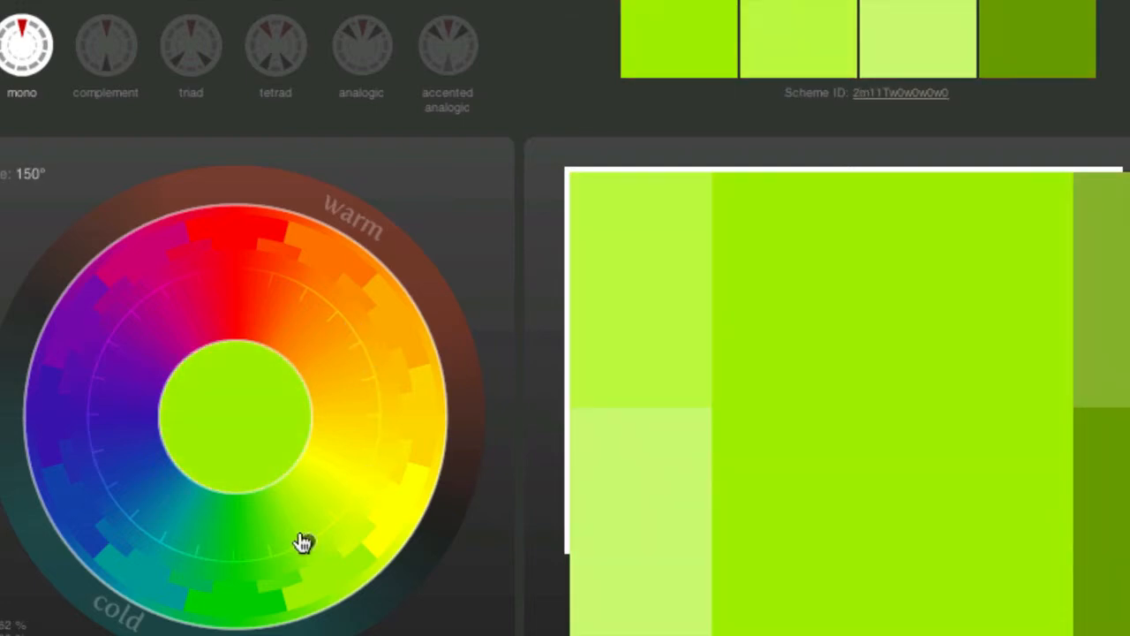
pyautogui.moveTo(303, 540); pyautogui.dragTo(272, 562)
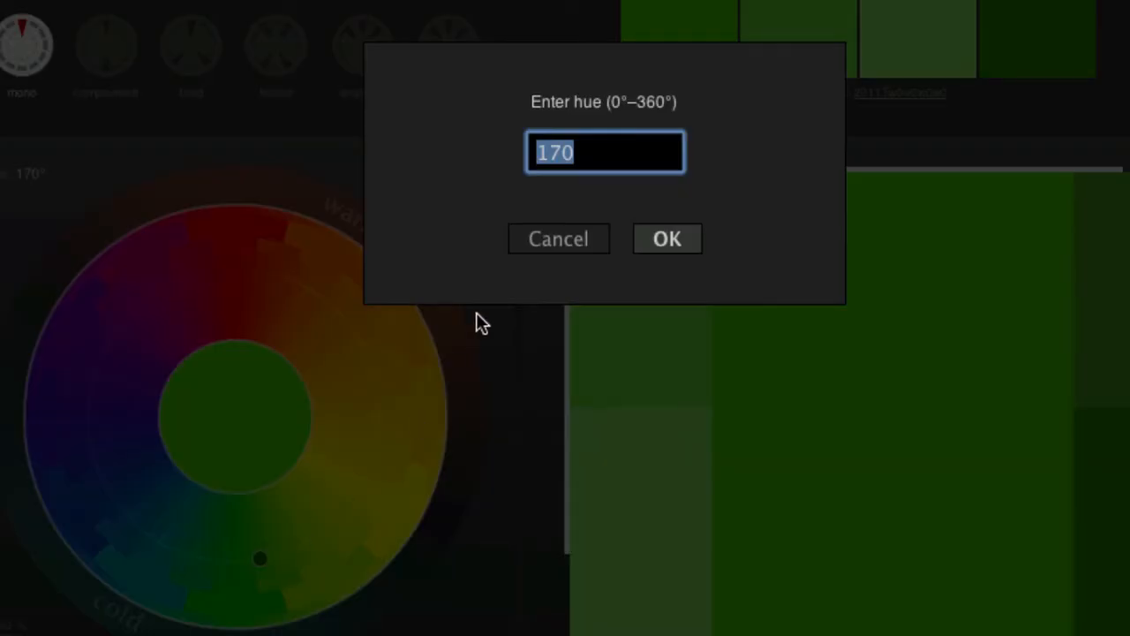
# Fix the scheme at hue 172°, giving the green base colour 41DB00.
pyautogui.click(667, 239)
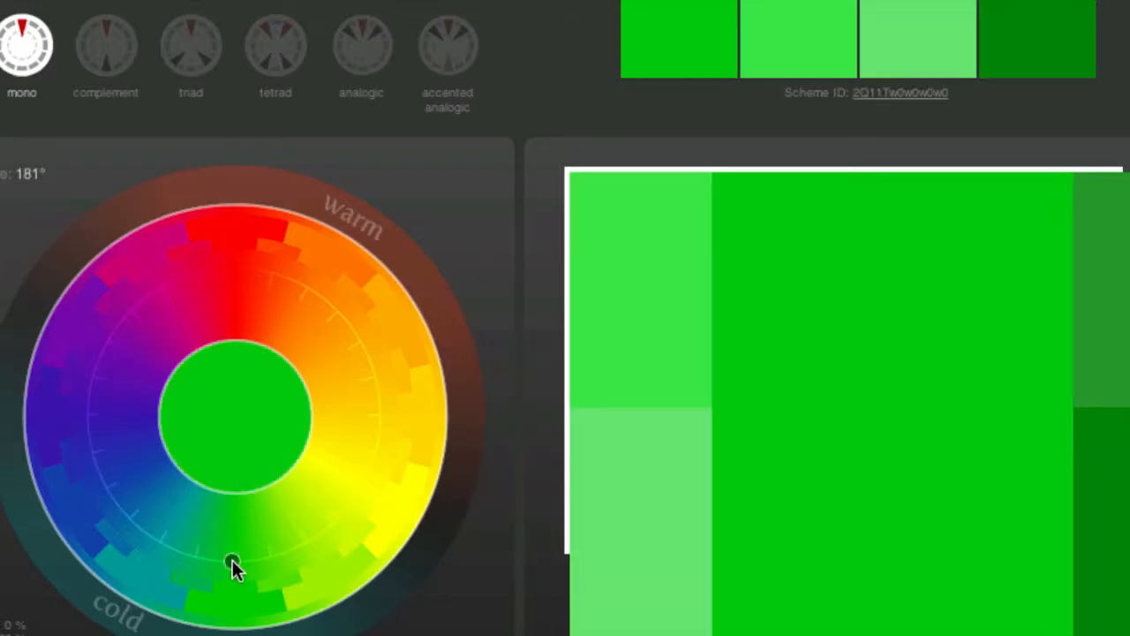
pyautogui.moveTo(233, 568); pyautogui.dragTo(279, 561)
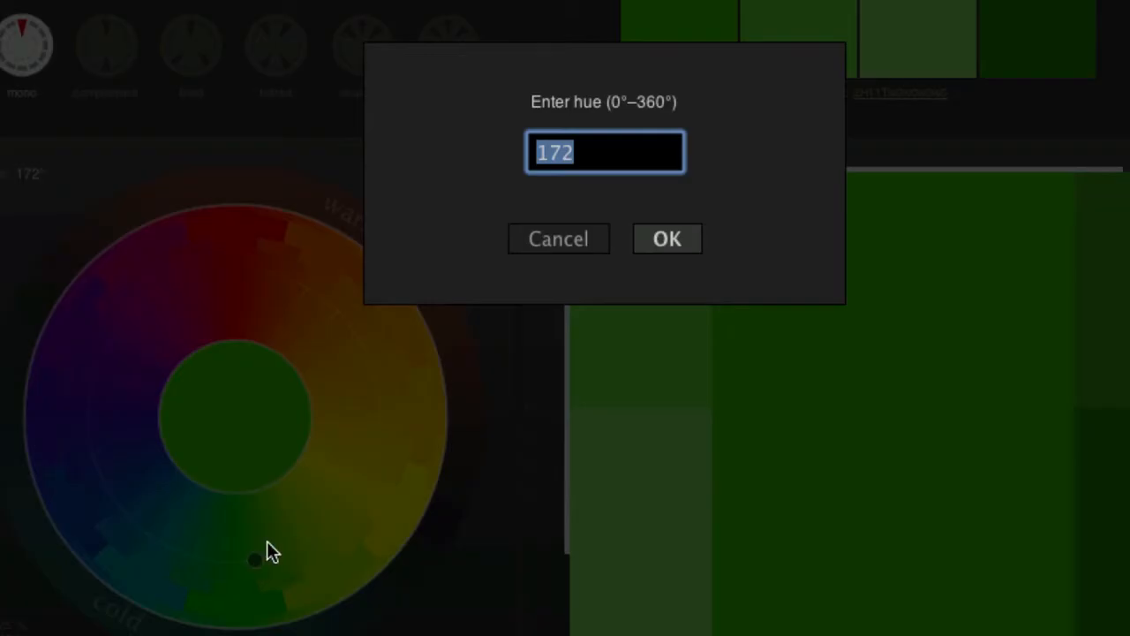
pyautogui.click(667, 238)
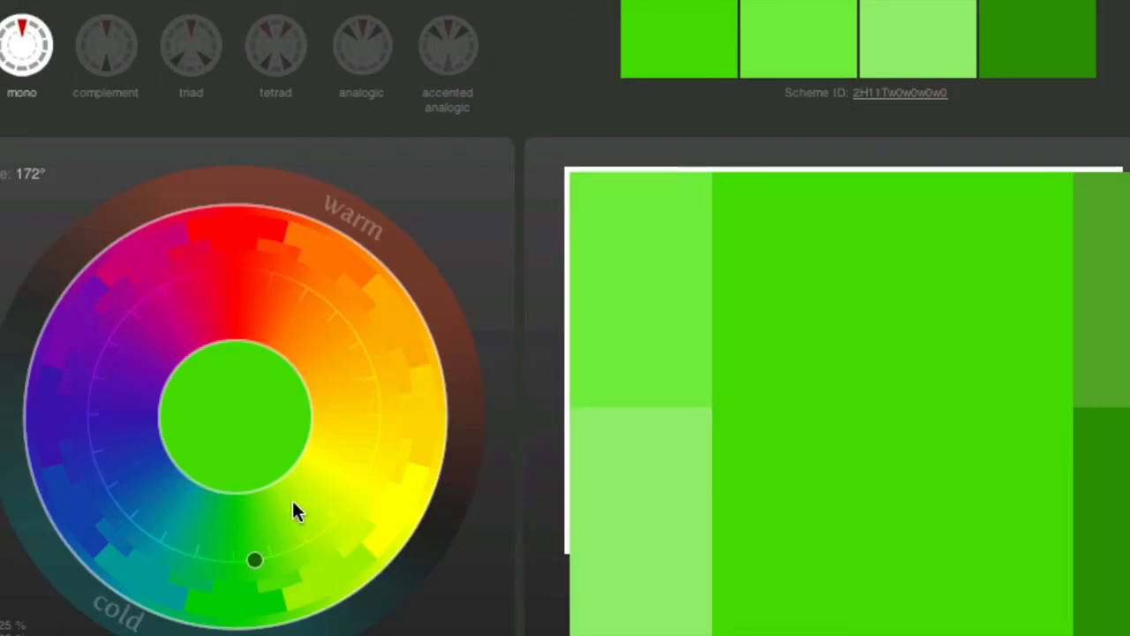
pyautogui.moveTo(244, 459)
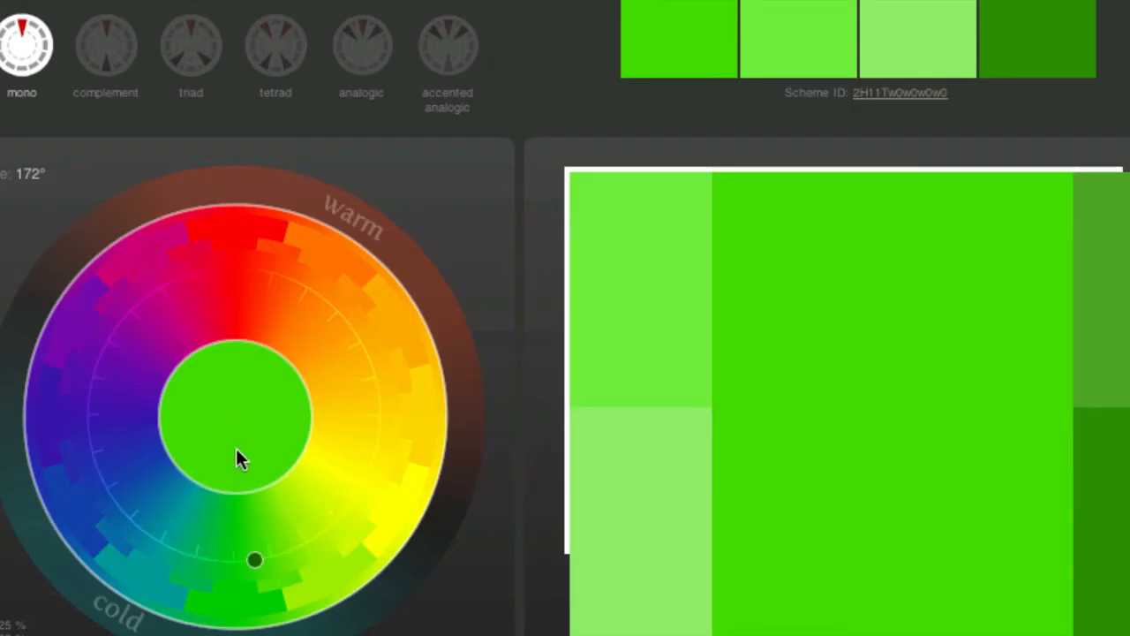
pyautogui.moveTo(251, 429)
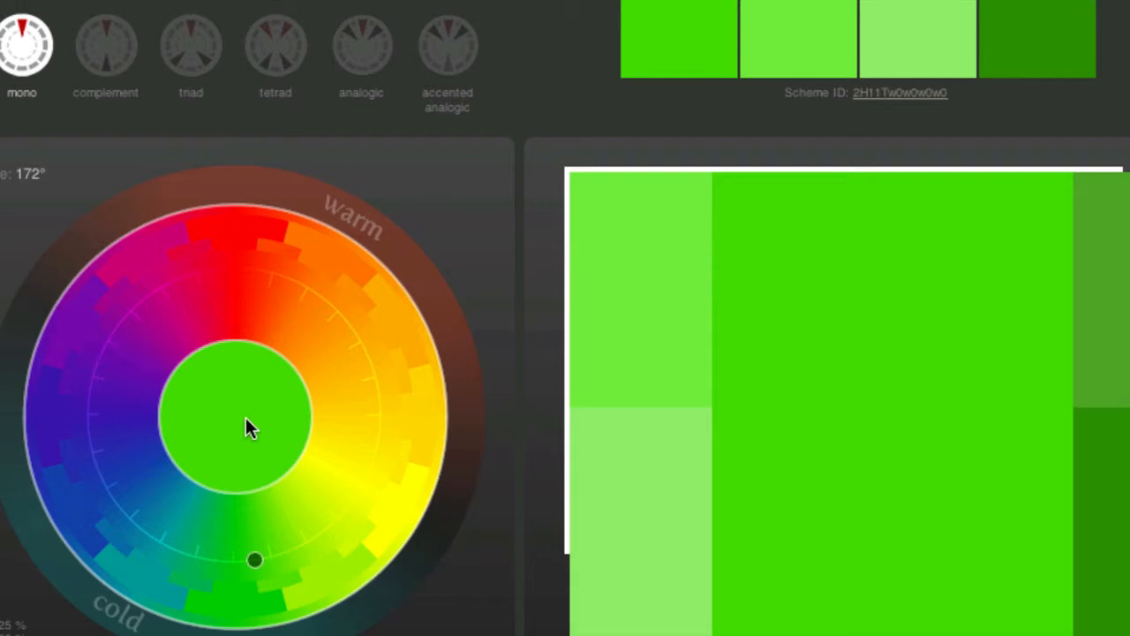
pyautogui.moveTo(238, 442)
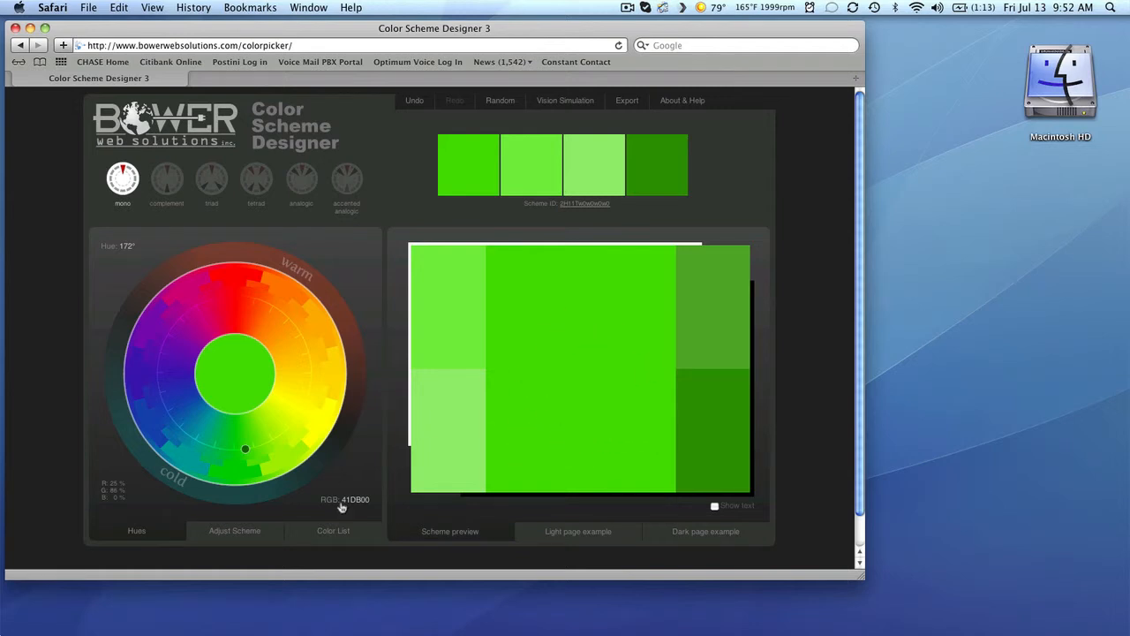
pyautogui.moveTo(346, 508)
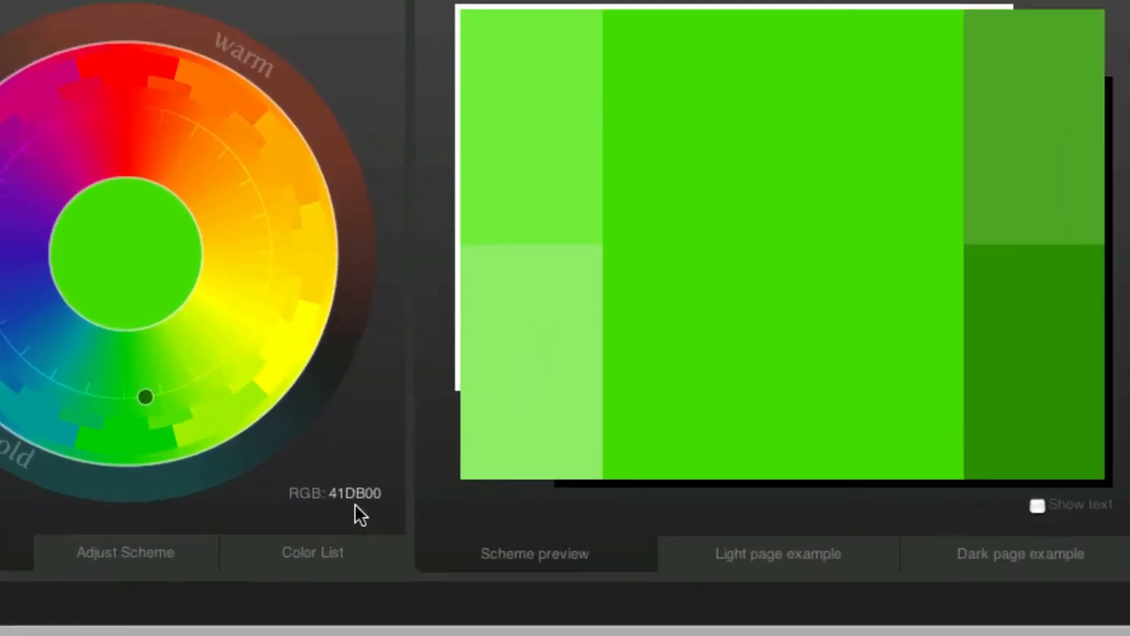
pyautogui.moveTo(159, 283)
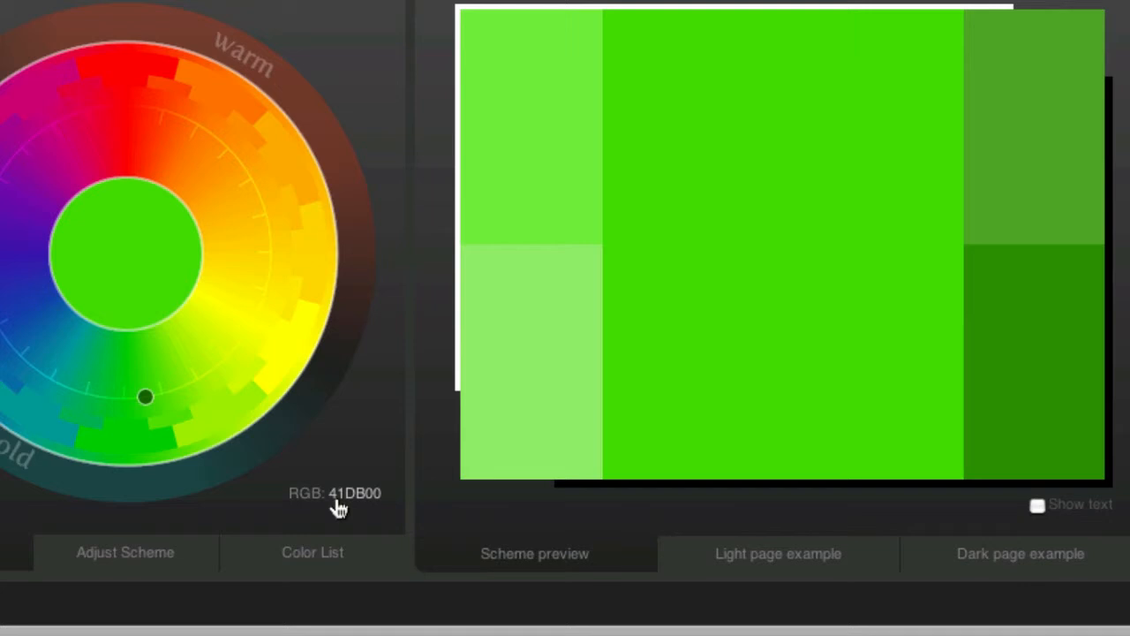
pyautogui.moveTo(343, 510)
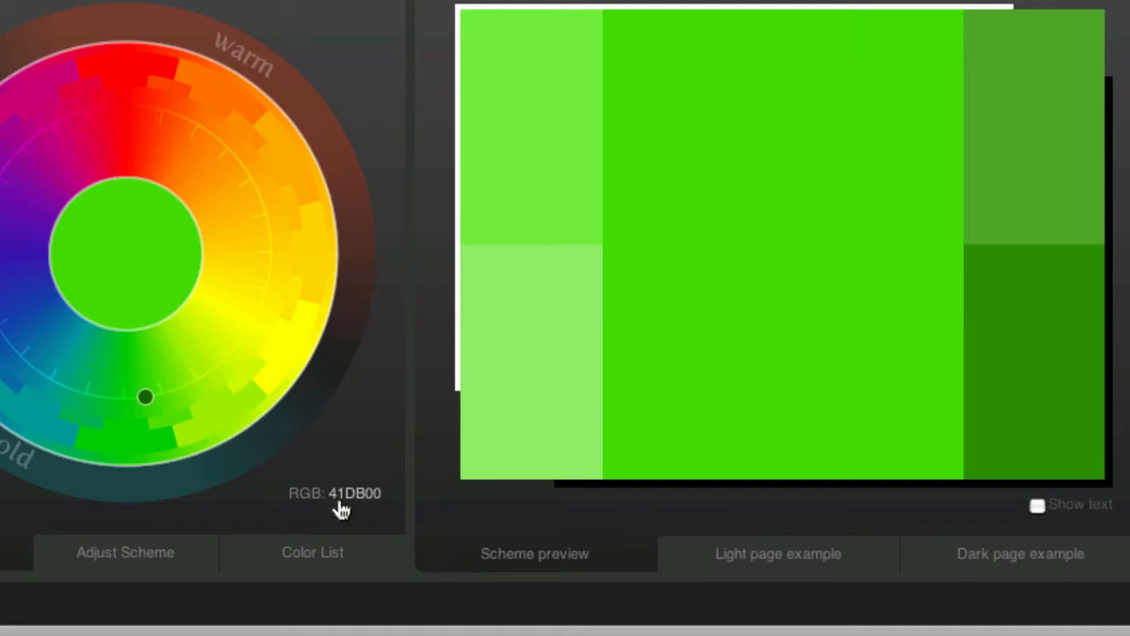
pyautogui.moveTo(697, 429)
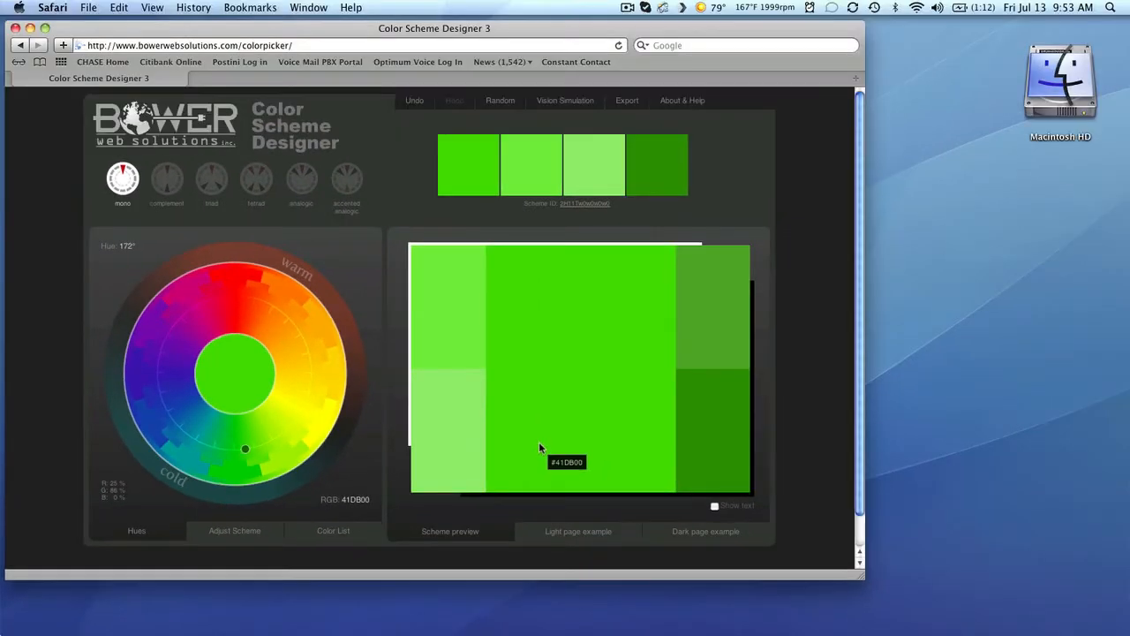
pyautogui.moveTo(392, 445)
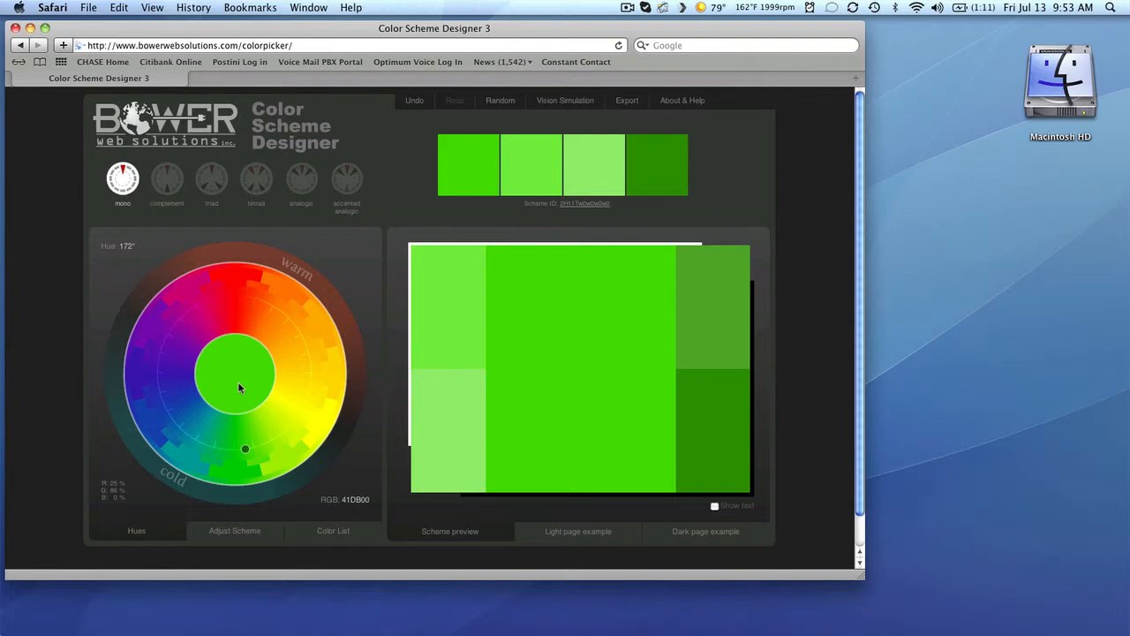
pyautogui.moveTo(137, 530)
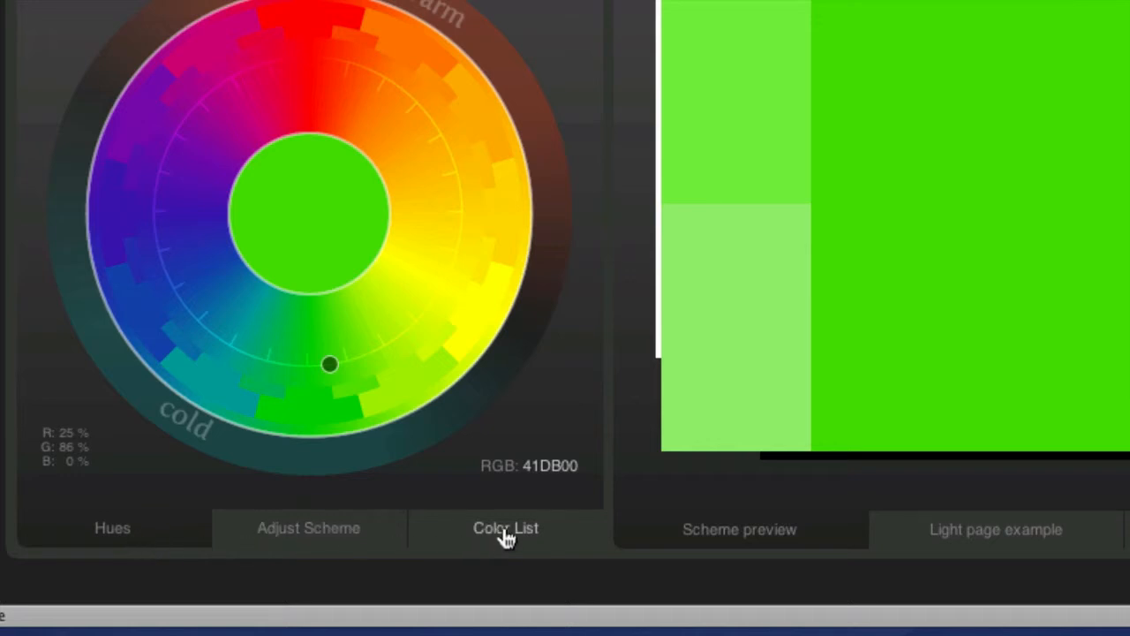
pyautogui.moveTo(508, 539)
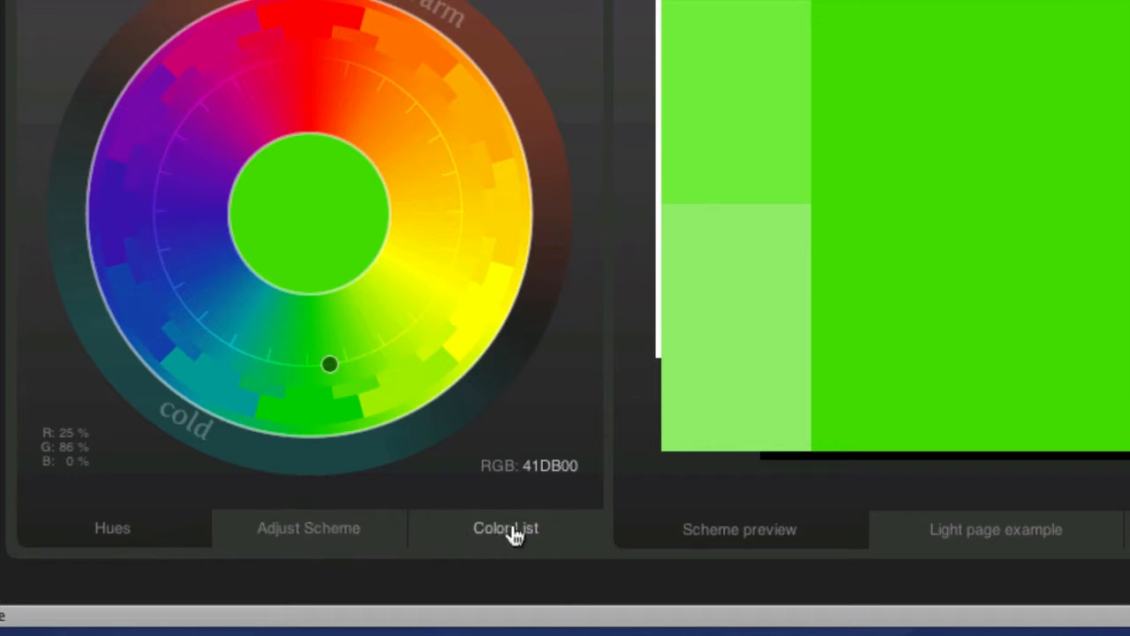
# Show the Adjust Scheme panel with its Saturation/Brightness and Contrast boxes.
pyautogui.click(307, 527)
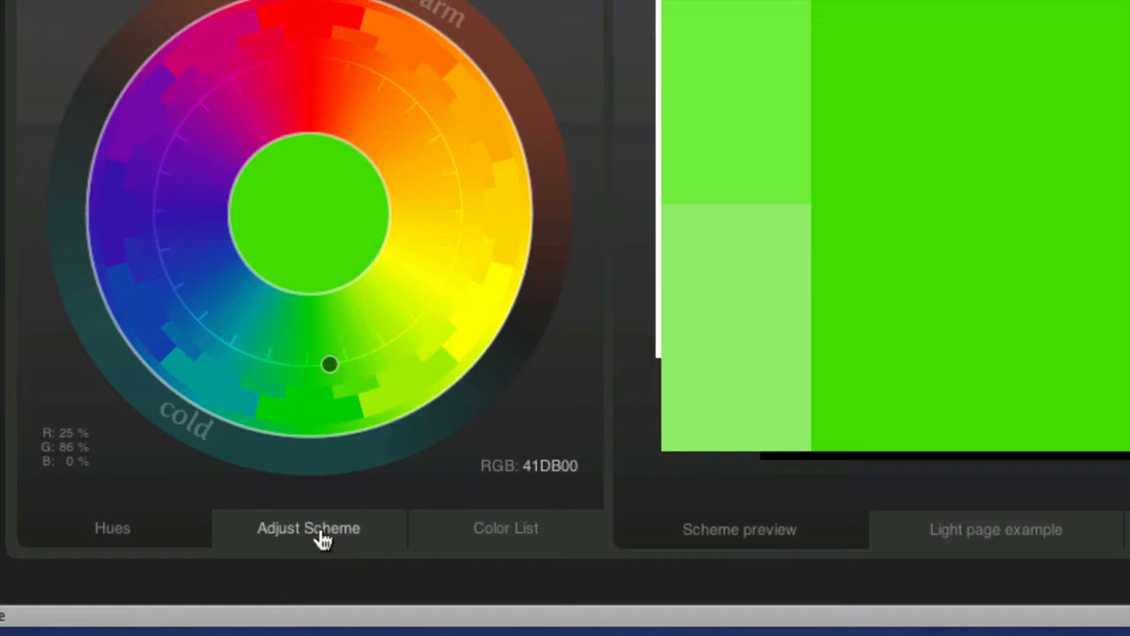
pyautogui.click(307, 528)
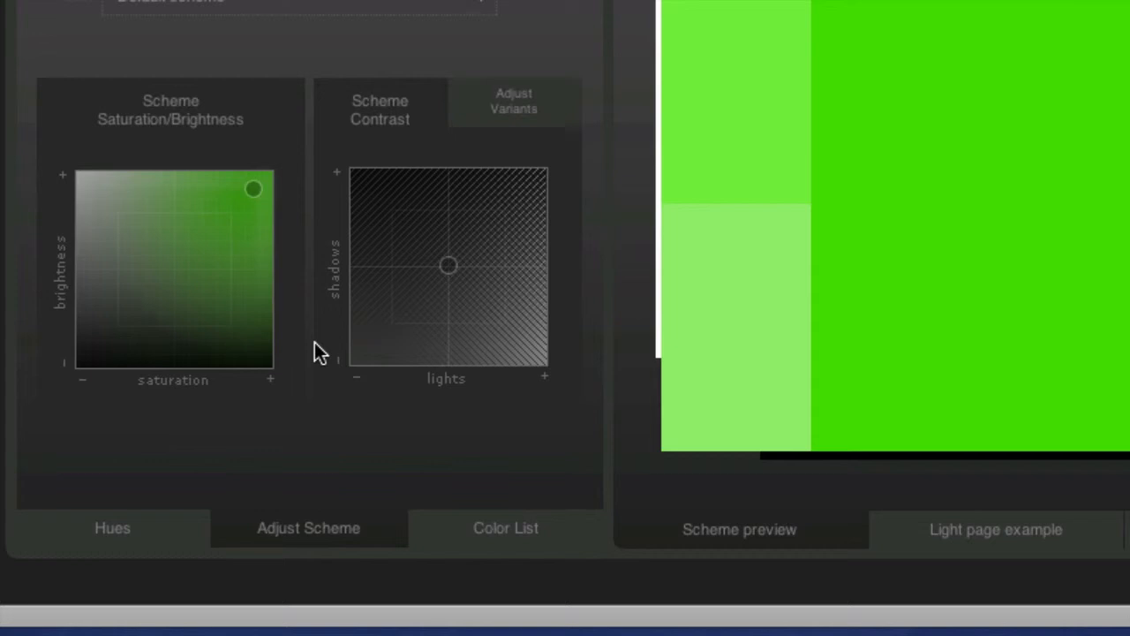
pyautogui.moveTo(445, 392)
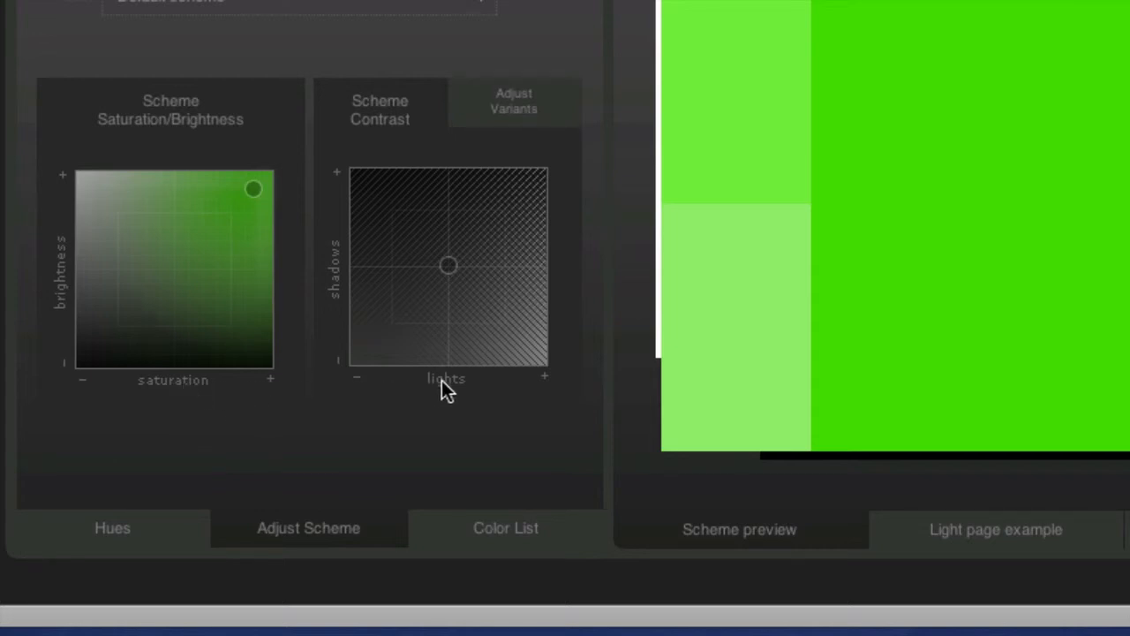
pyautogui.moveTo(209, 395)
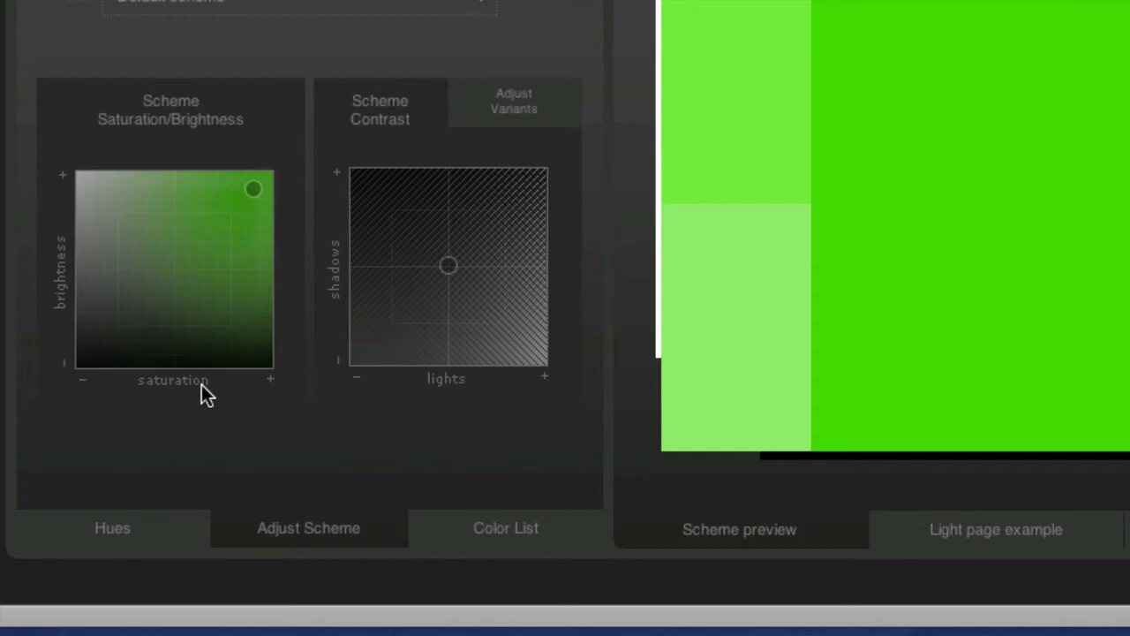
pyautogui.moveTo(244, 397)
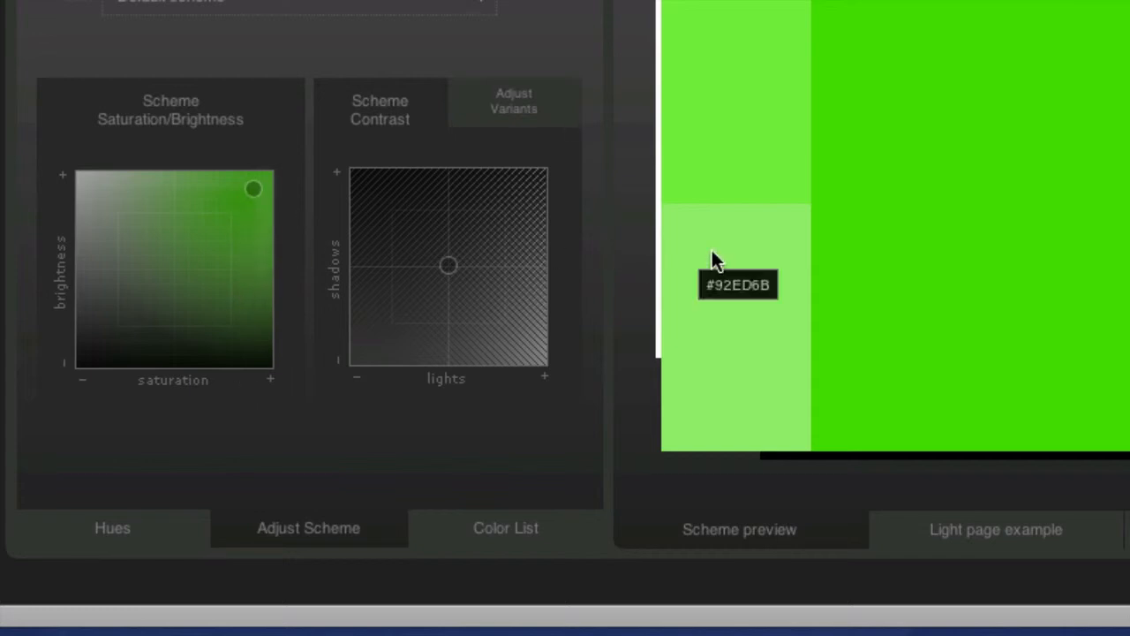
pyautogui.moveTo(893, 237)
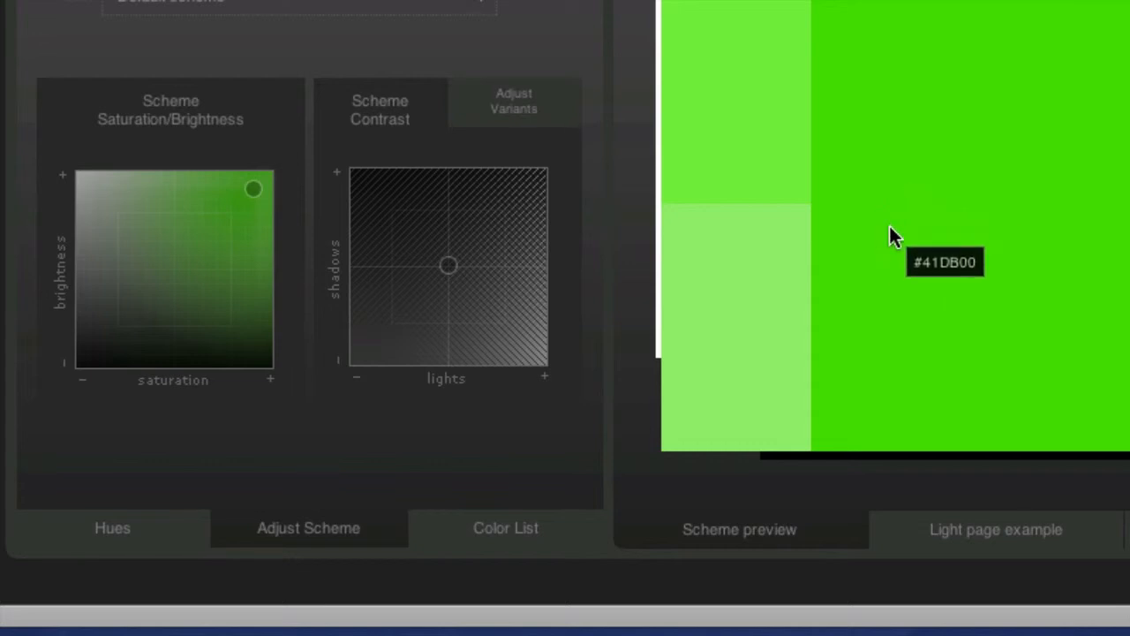
pyautogui.moveTo(927, 196)
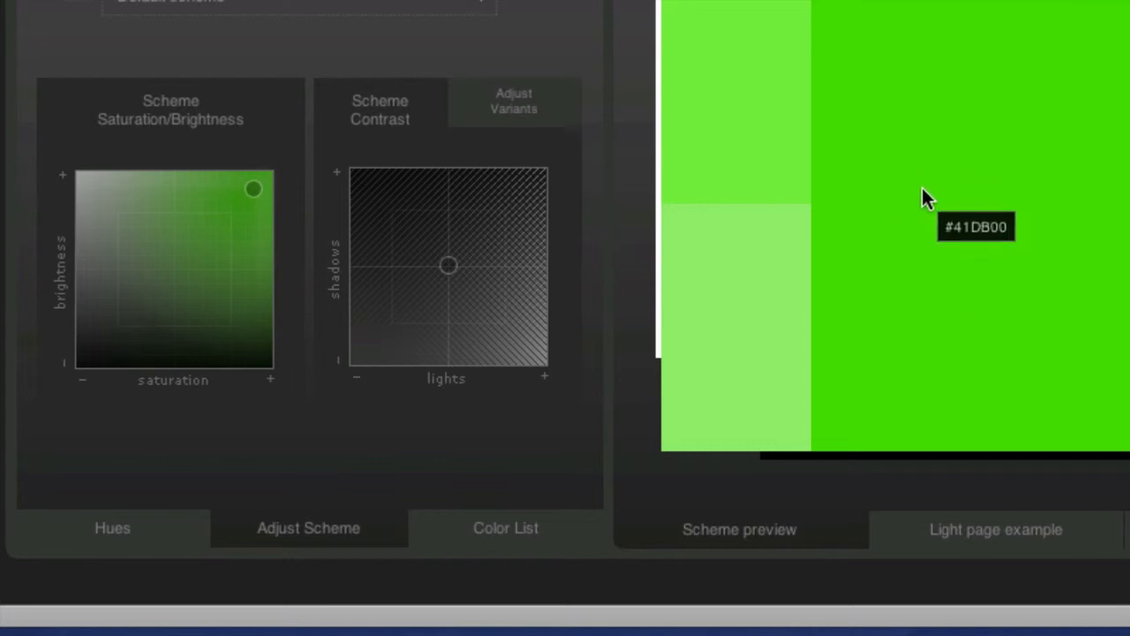
pyautogui.moveTo(922, 198)
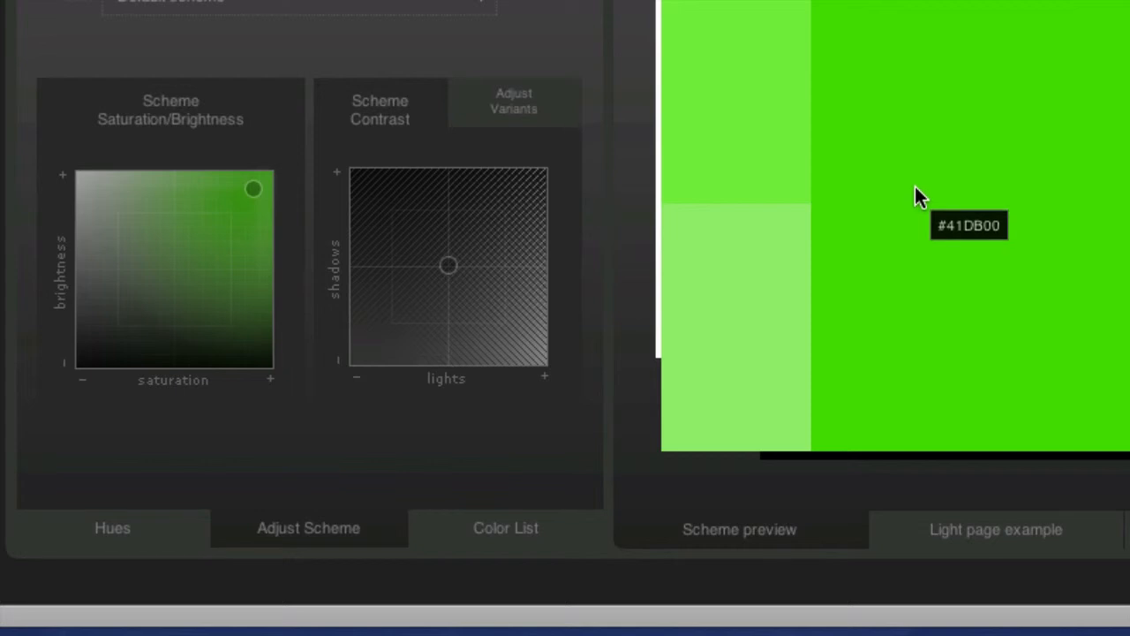
pyautogui.moveTo(261, 198)
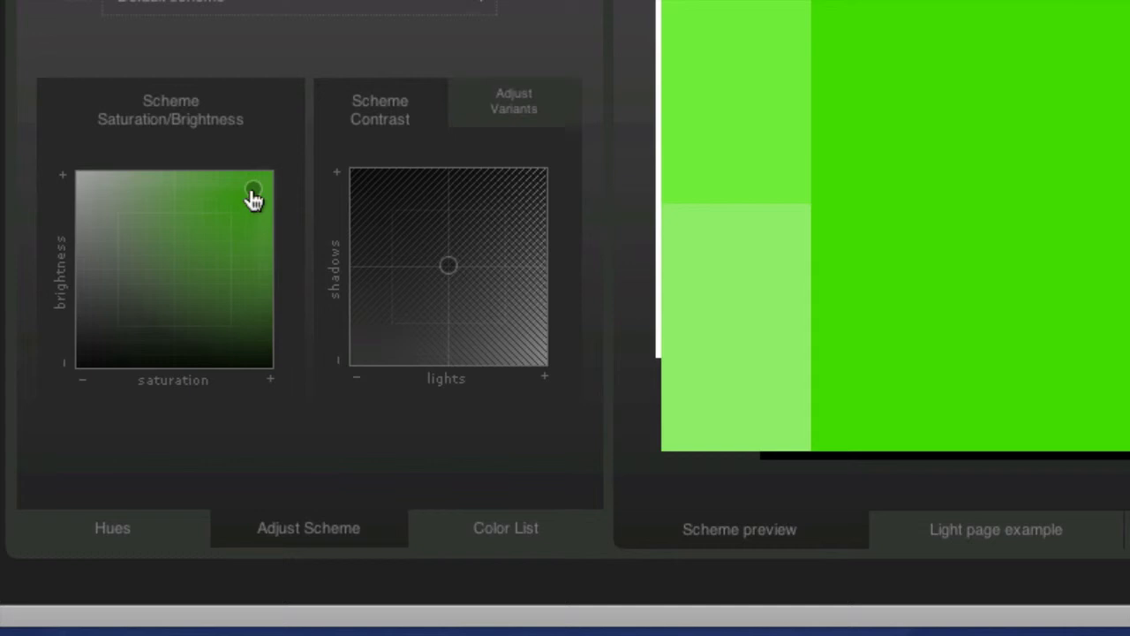
# Try desaturated, darkened and full-strength greens, settling on a slightly muted, moderately bright green.
pyautogui.moveTo(255, 187); pyautogui.dragTo(238, 191)
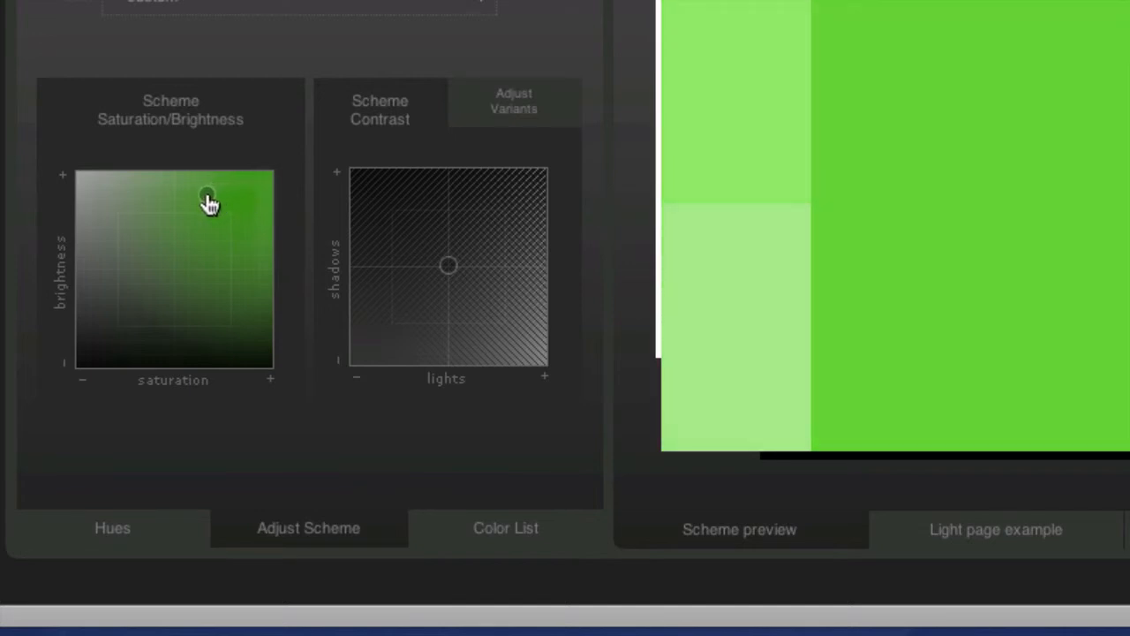
pyautogui.moveTo(210, 201); pyautogui.dragTo(193, 201)
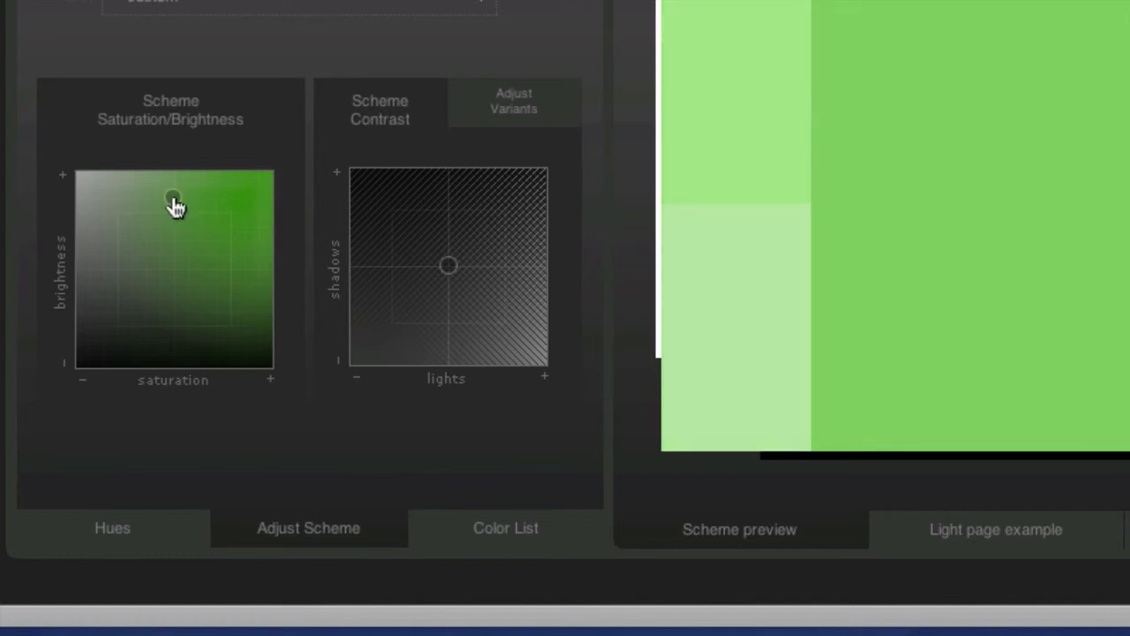
pyautogui.moveTo(173, 201); pyautogui.dragTo(173, 226)
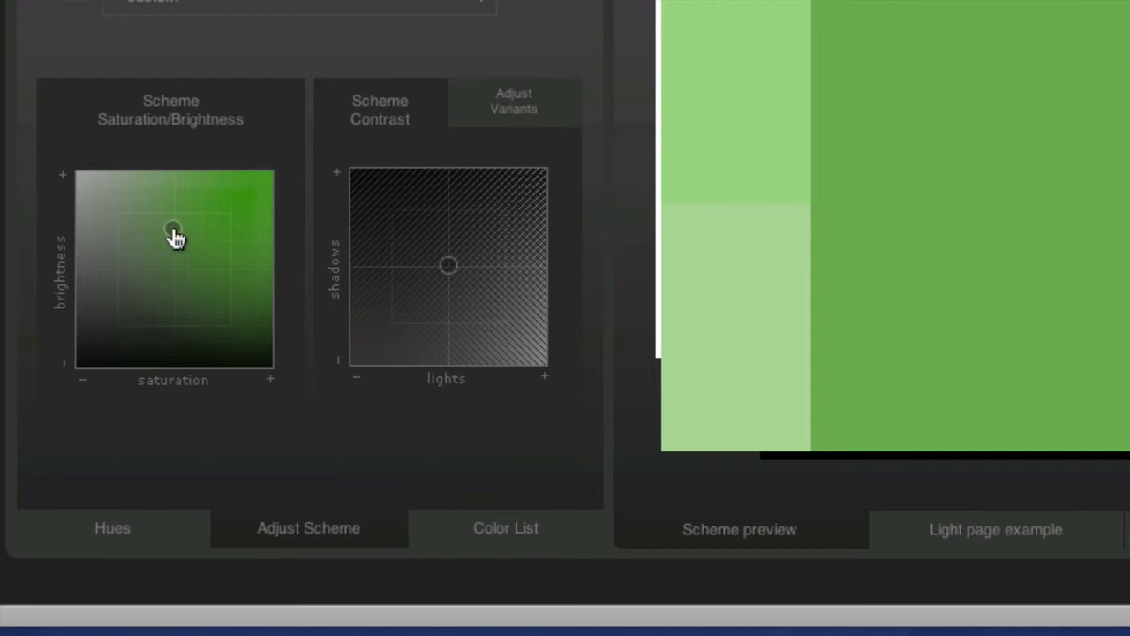
pyautogui.moveTo(177, 233); pyautogui.dragTo(219, 233)
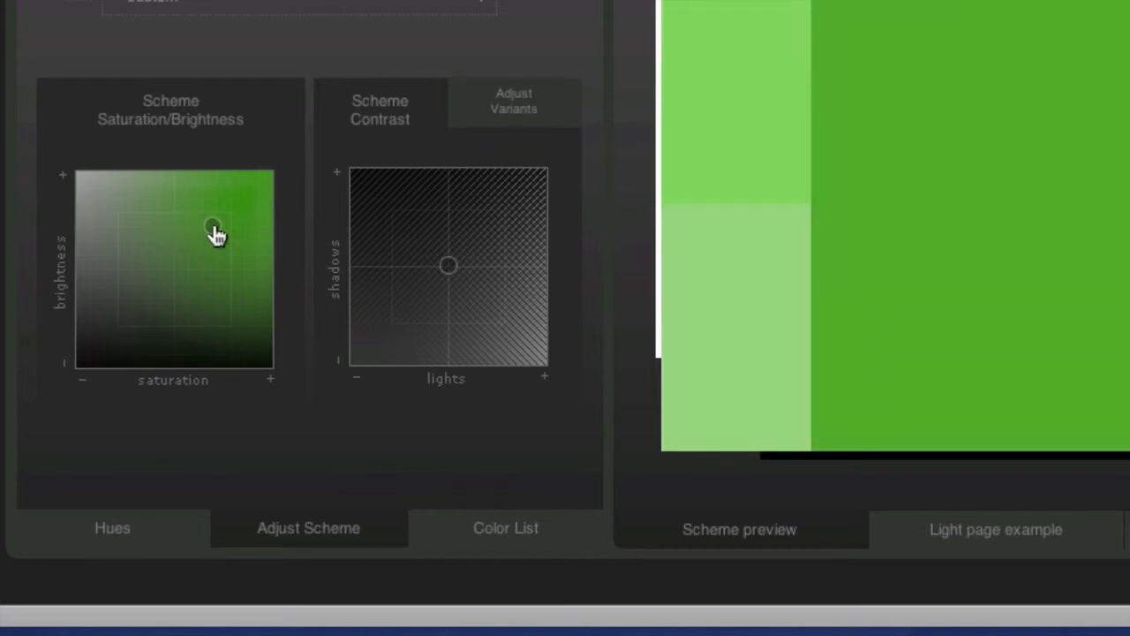
pyautogui.moveTo(219, 233); pyautogui.dragTo(265, 175)
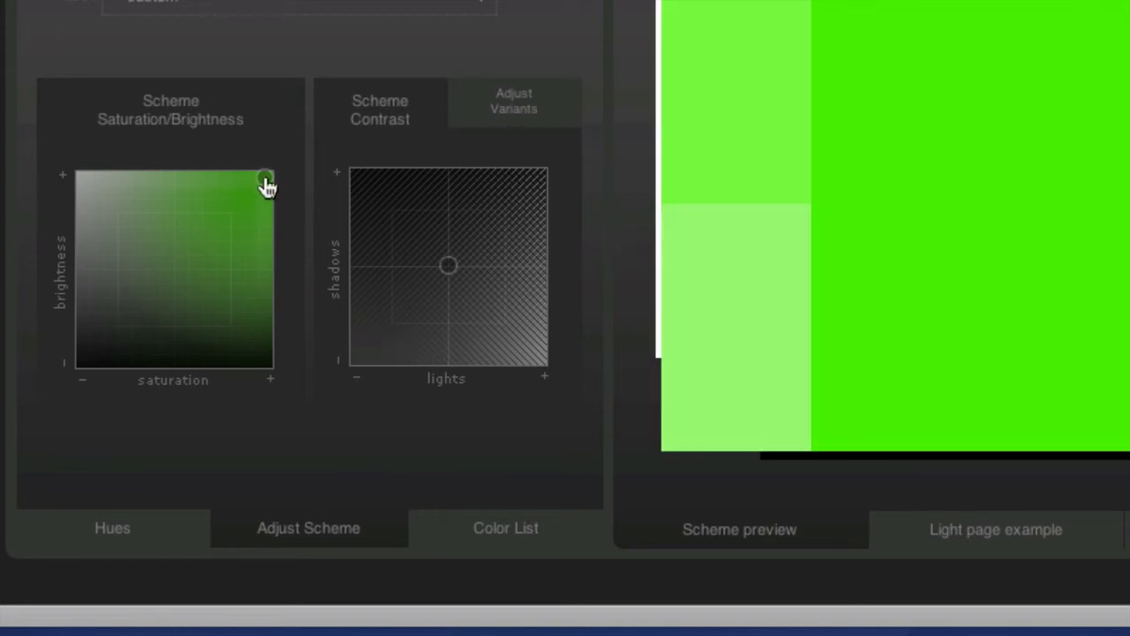
pyautogui.moveTo(268, 184); pyautogui.dragTo(203, 233)
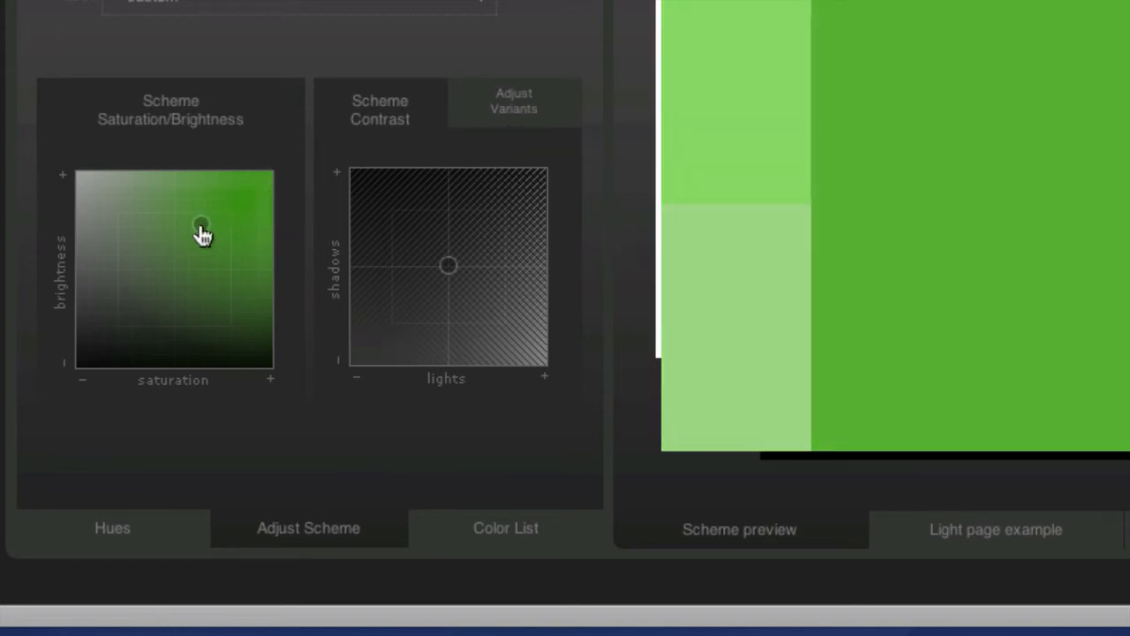
pyautogui.moveTo(203, 229); pyautogui.dragTo(163, 251)
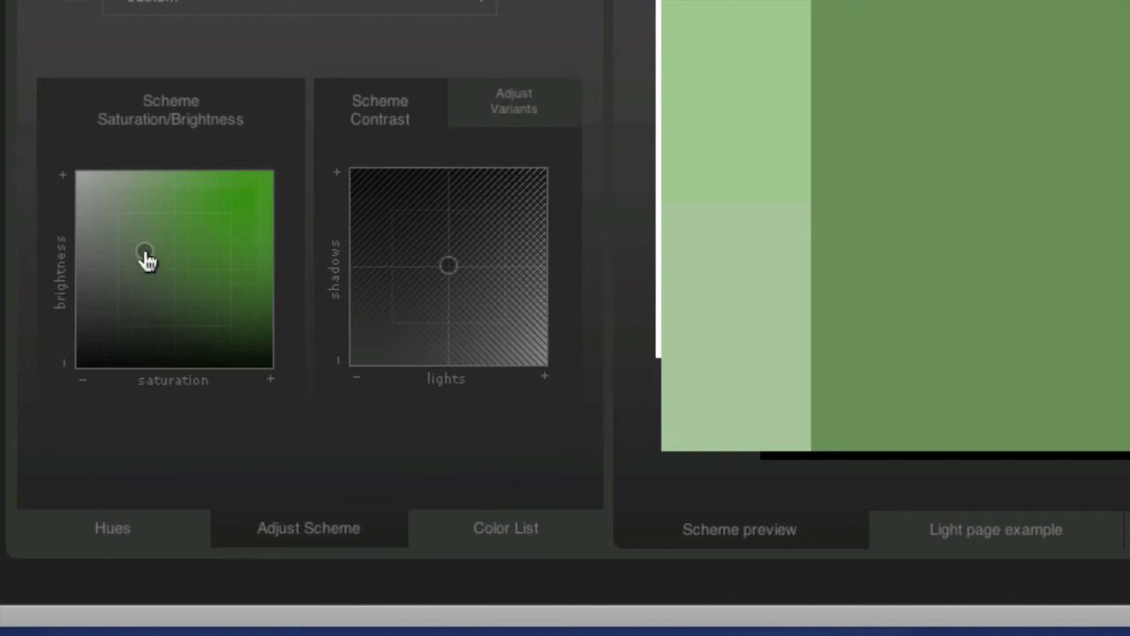
pyautogui.moveTo(145, 256); pyautogui.dragTo(221, 236)
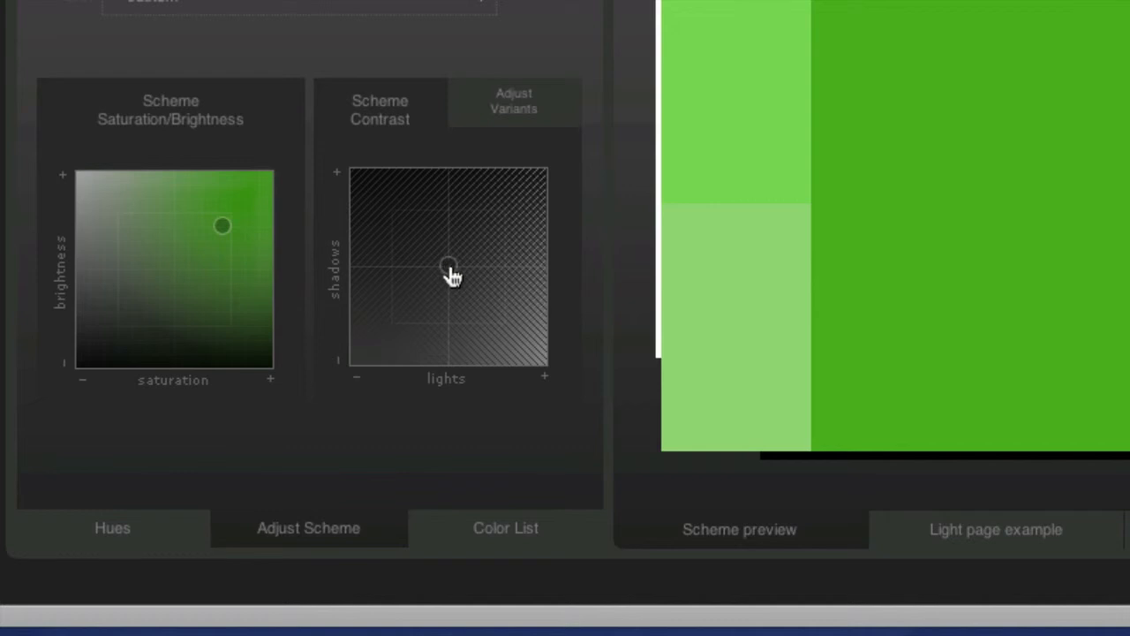
pyautogui.moveTo(452, 268)
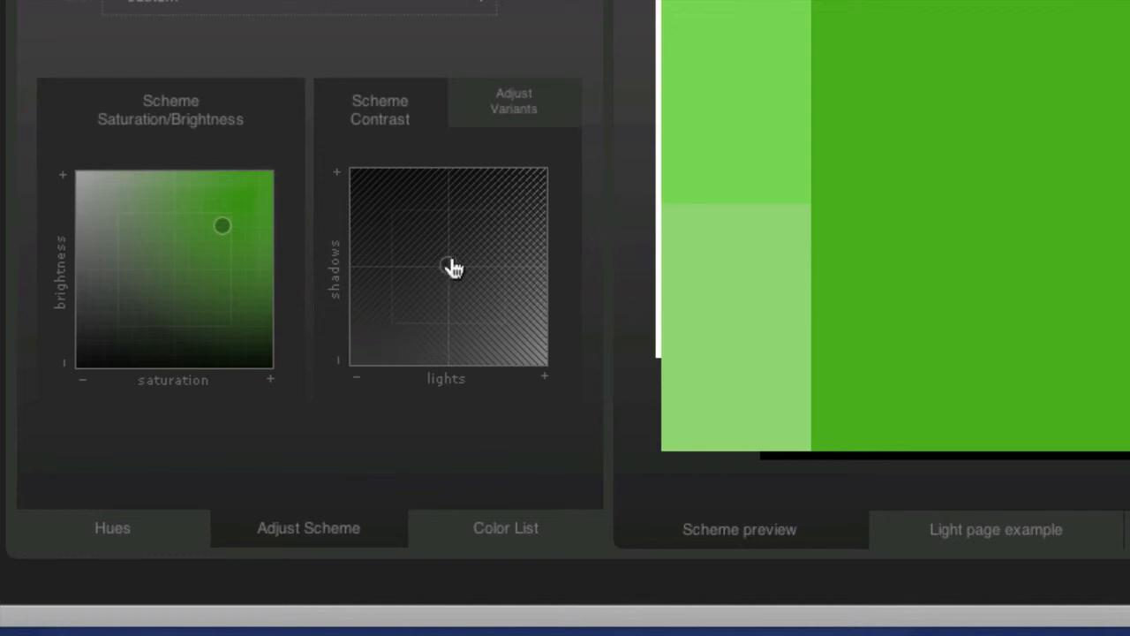
pyautogui.moveTo(452, 272)
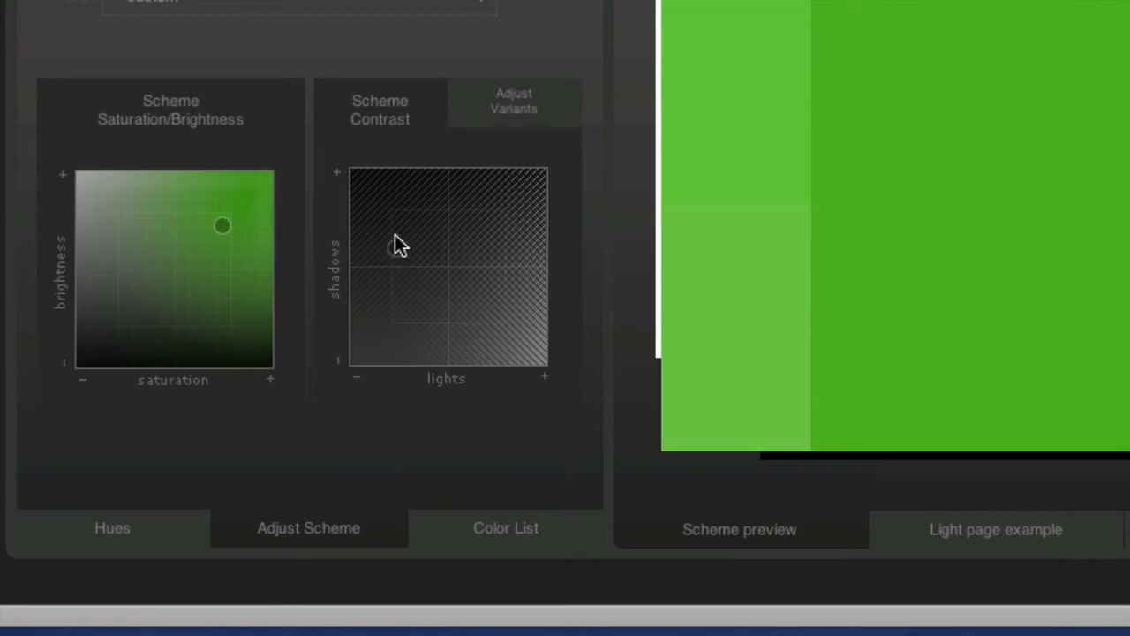
pyautogui.moveTo(385, 201)
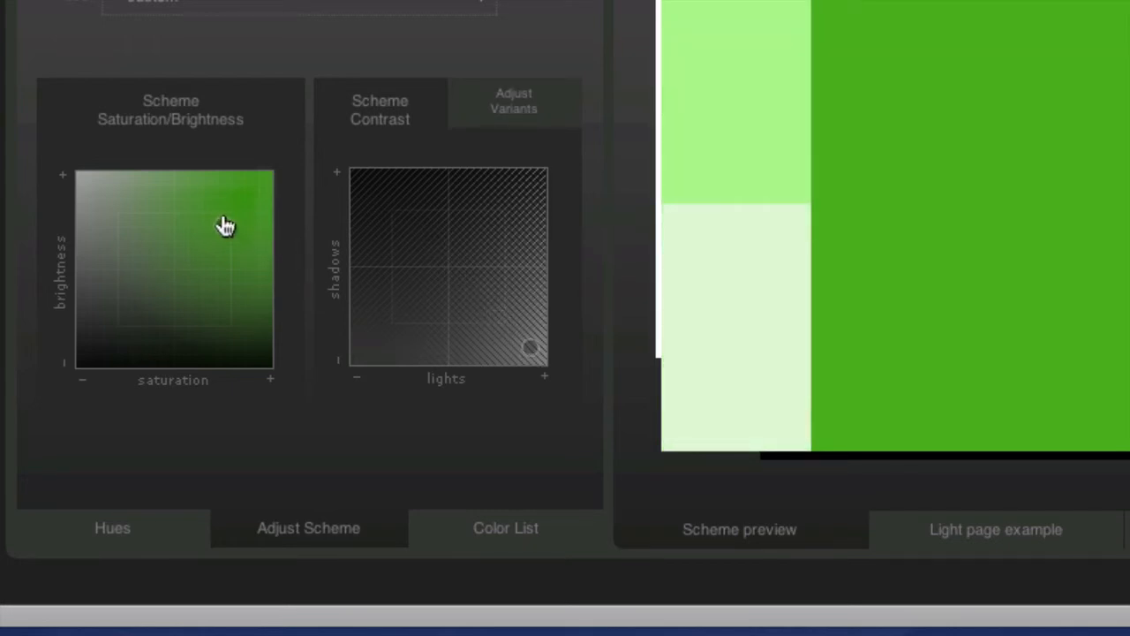
# Push the Scheme Contrast toward more lights so the lighter greens turn very pale.
pyautogui.click(216, 207)
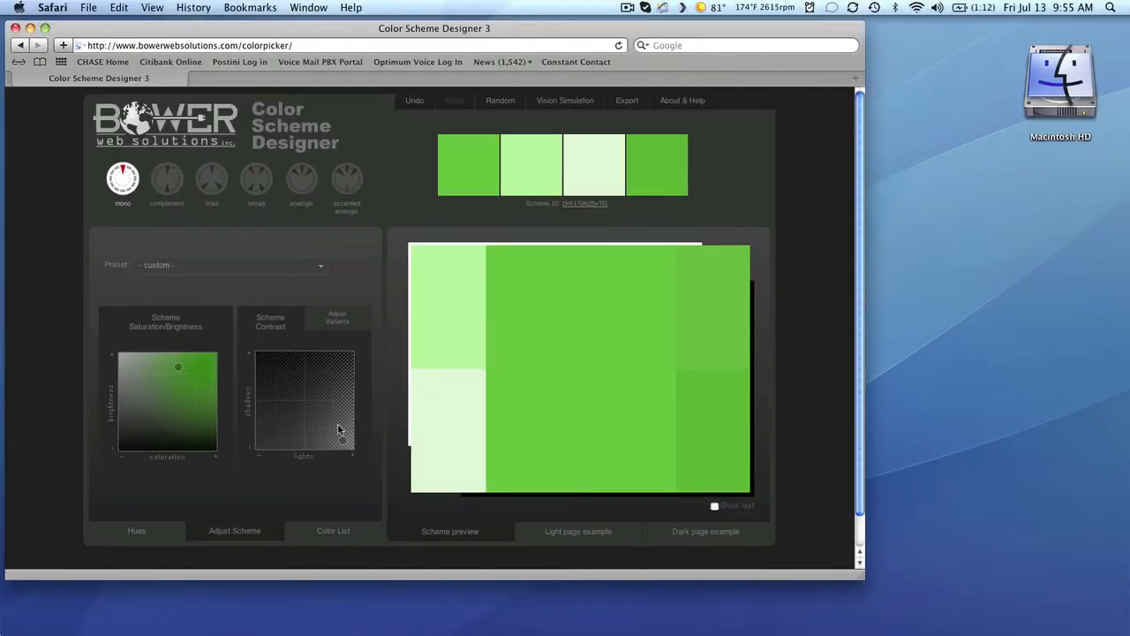
pyautogui.moveTo(498, 438)
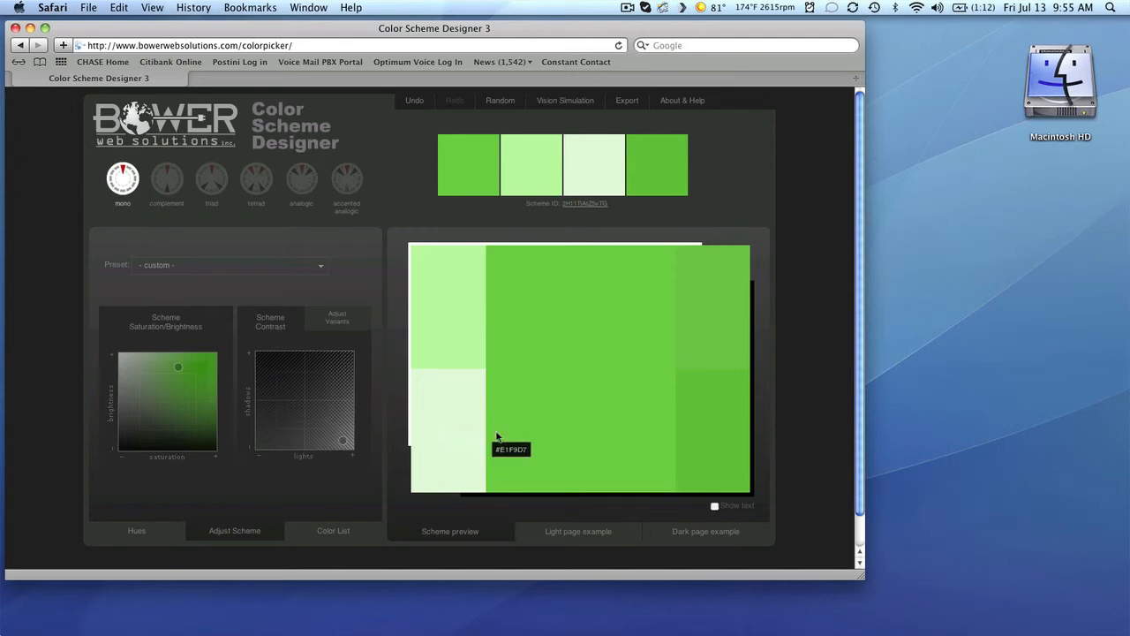
pyautogui.moveTo(560, 407)
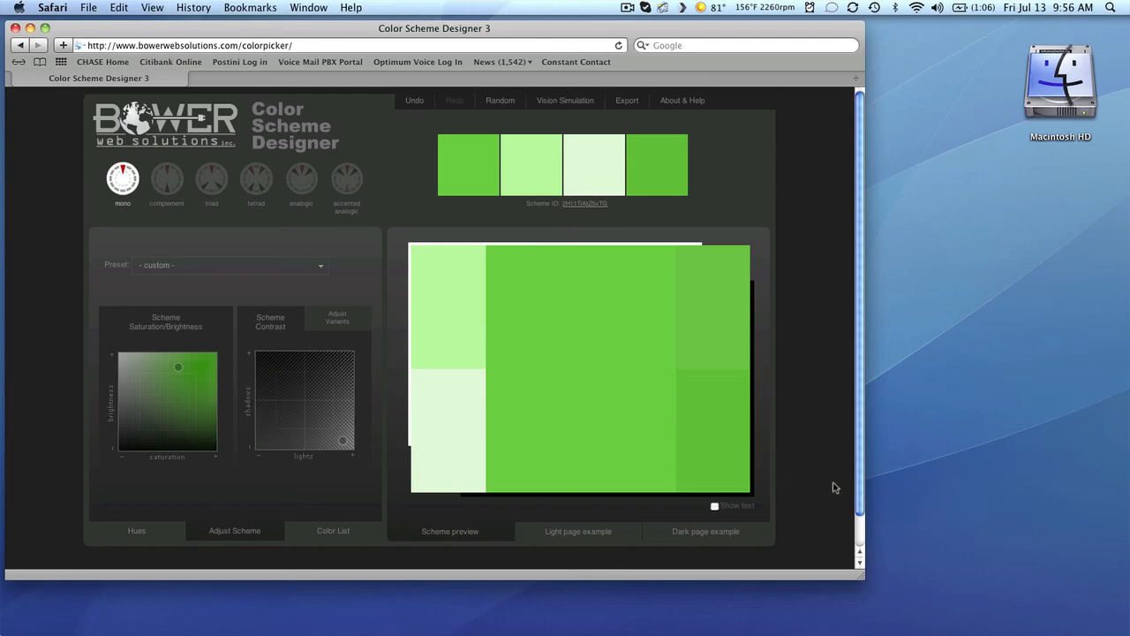
pyautogui.moveTo(812, 490)
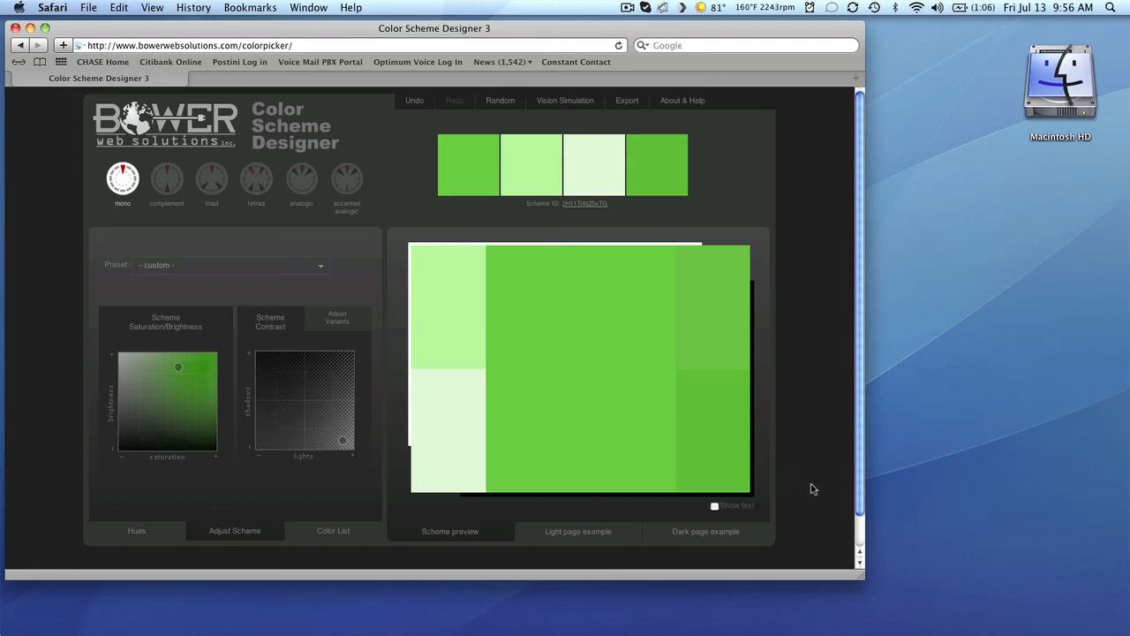